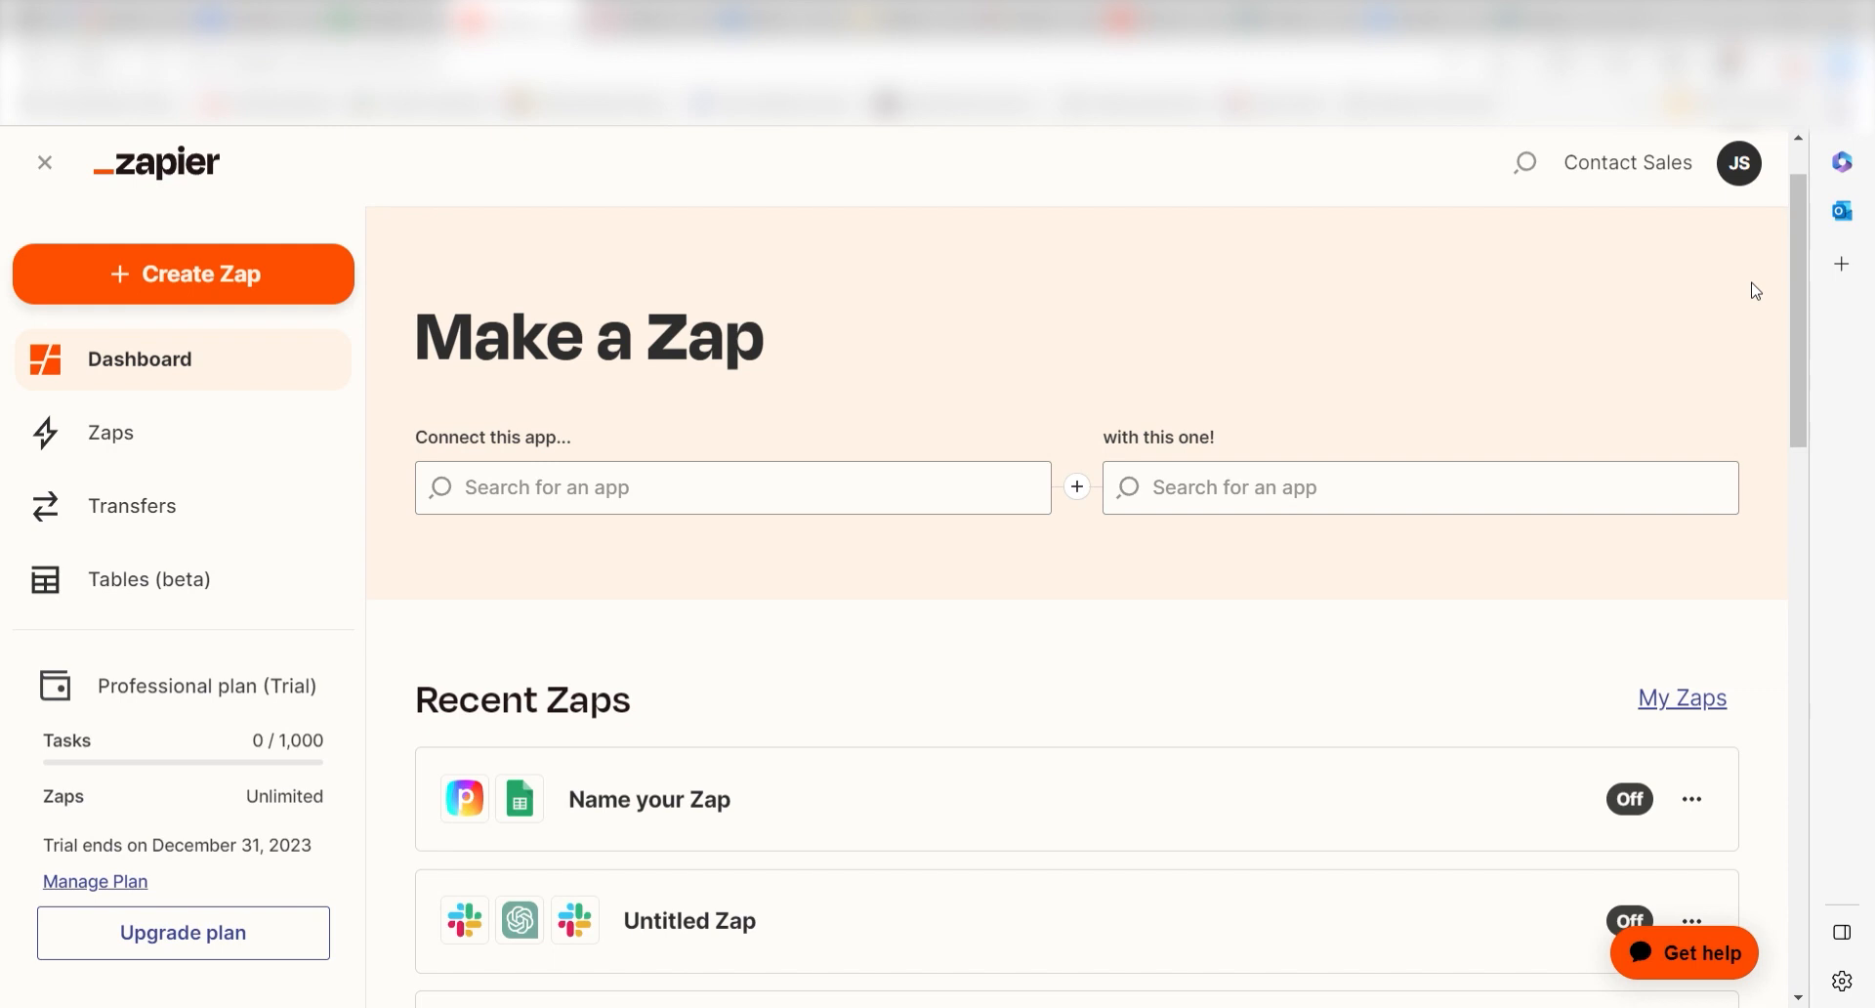
{"action": "mouse_move", "coordinate": [293, 297]}
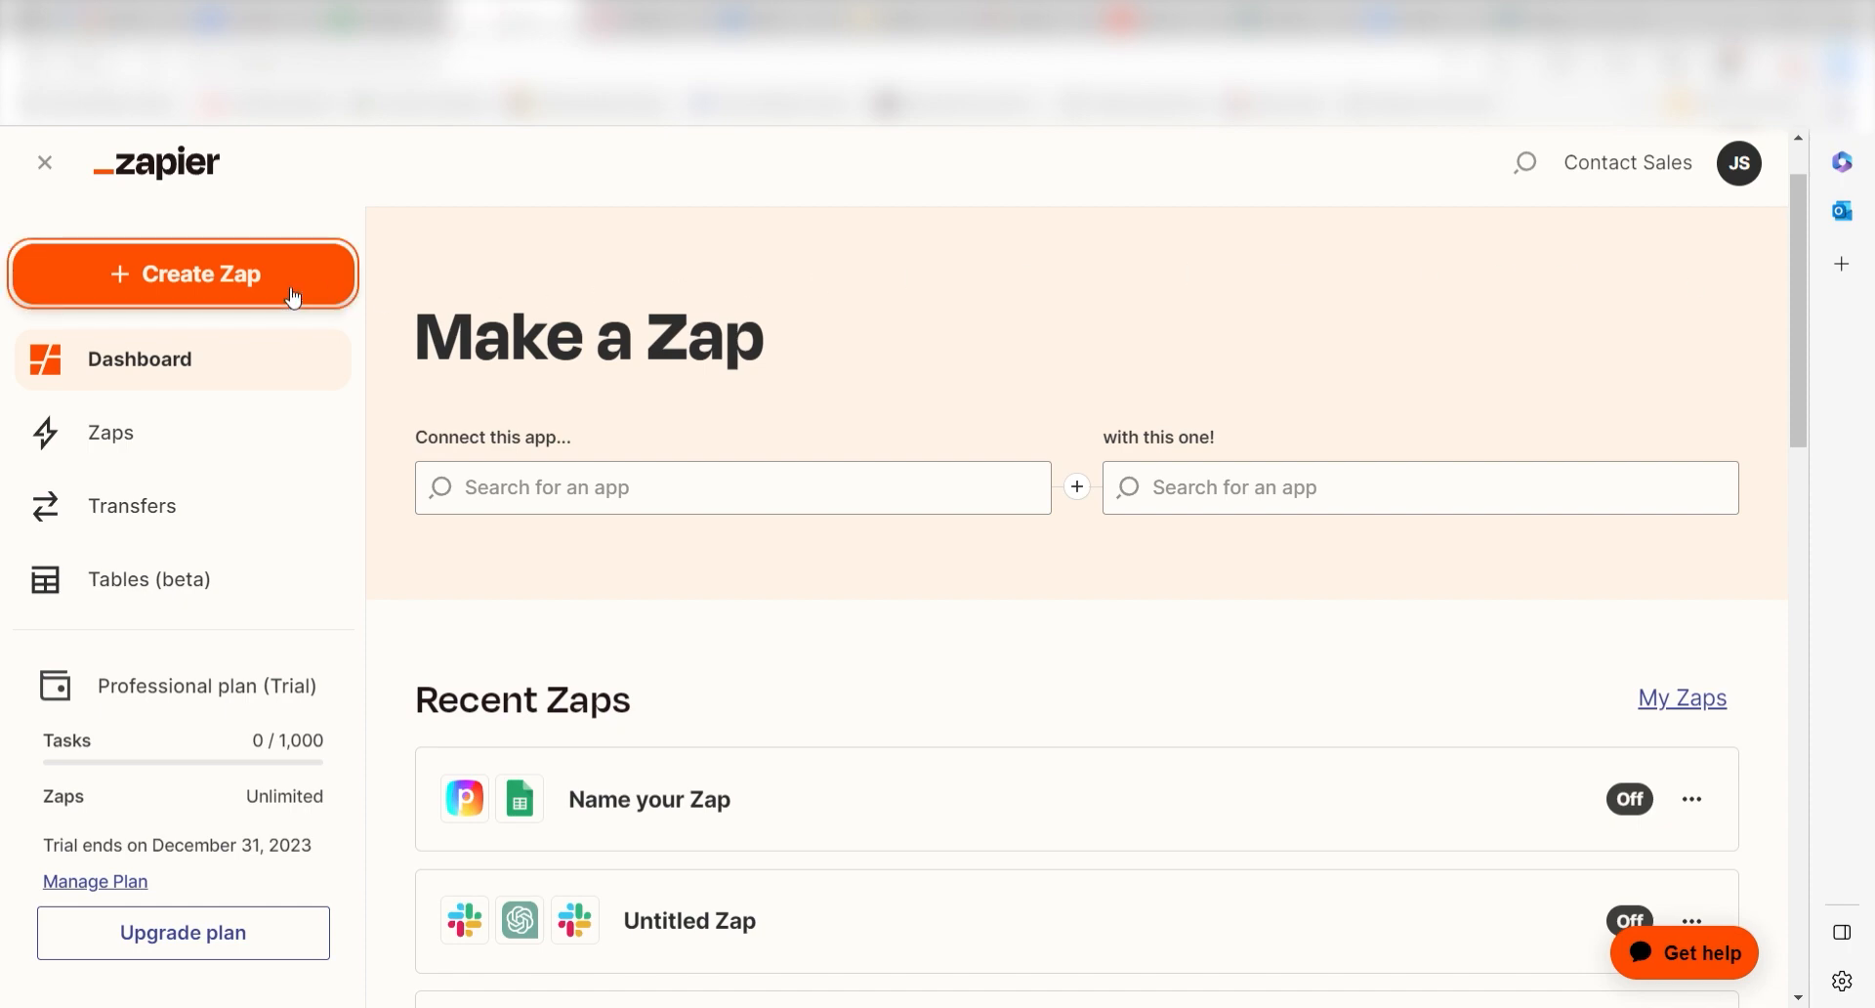
Create a new untitled Zap from the dashboard, ready for a trigger app
{"action": "left_click", "coordinate": [184, 274]}
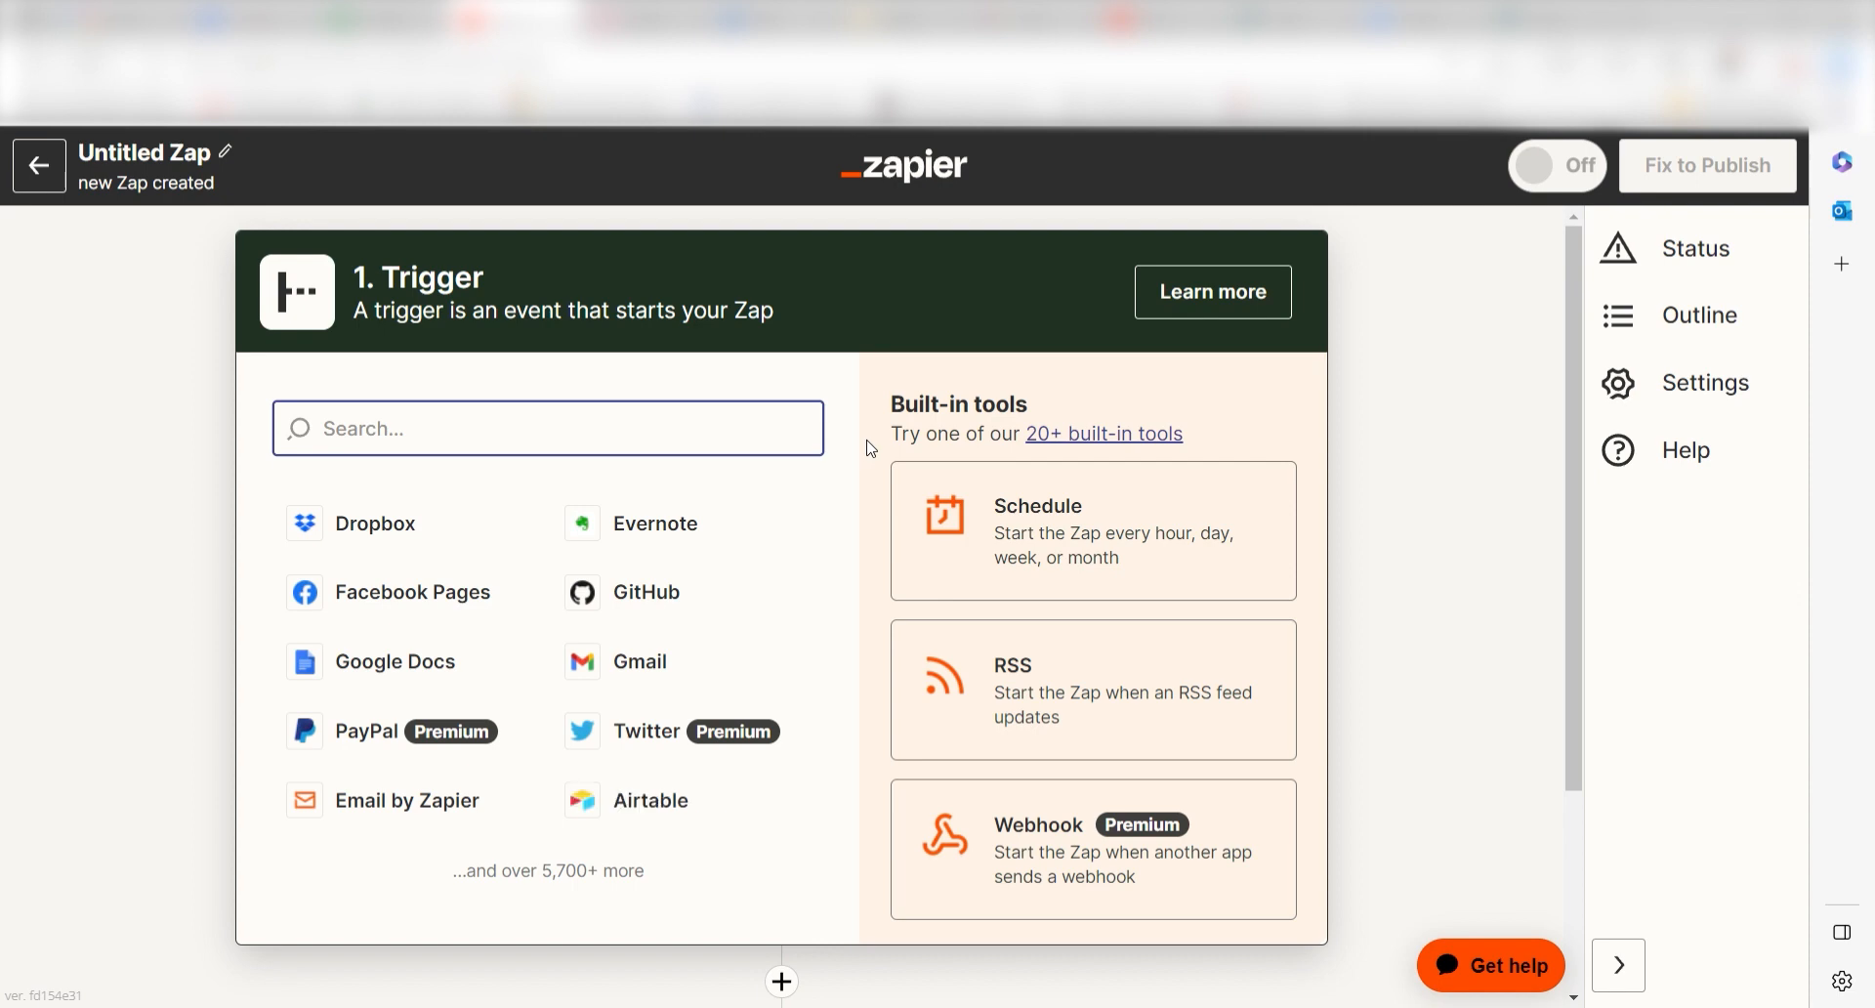
Choose Perspective's New Lead via Funnel trigger and authorize the Perspective account
{"action": "type", "text": "perspective"}
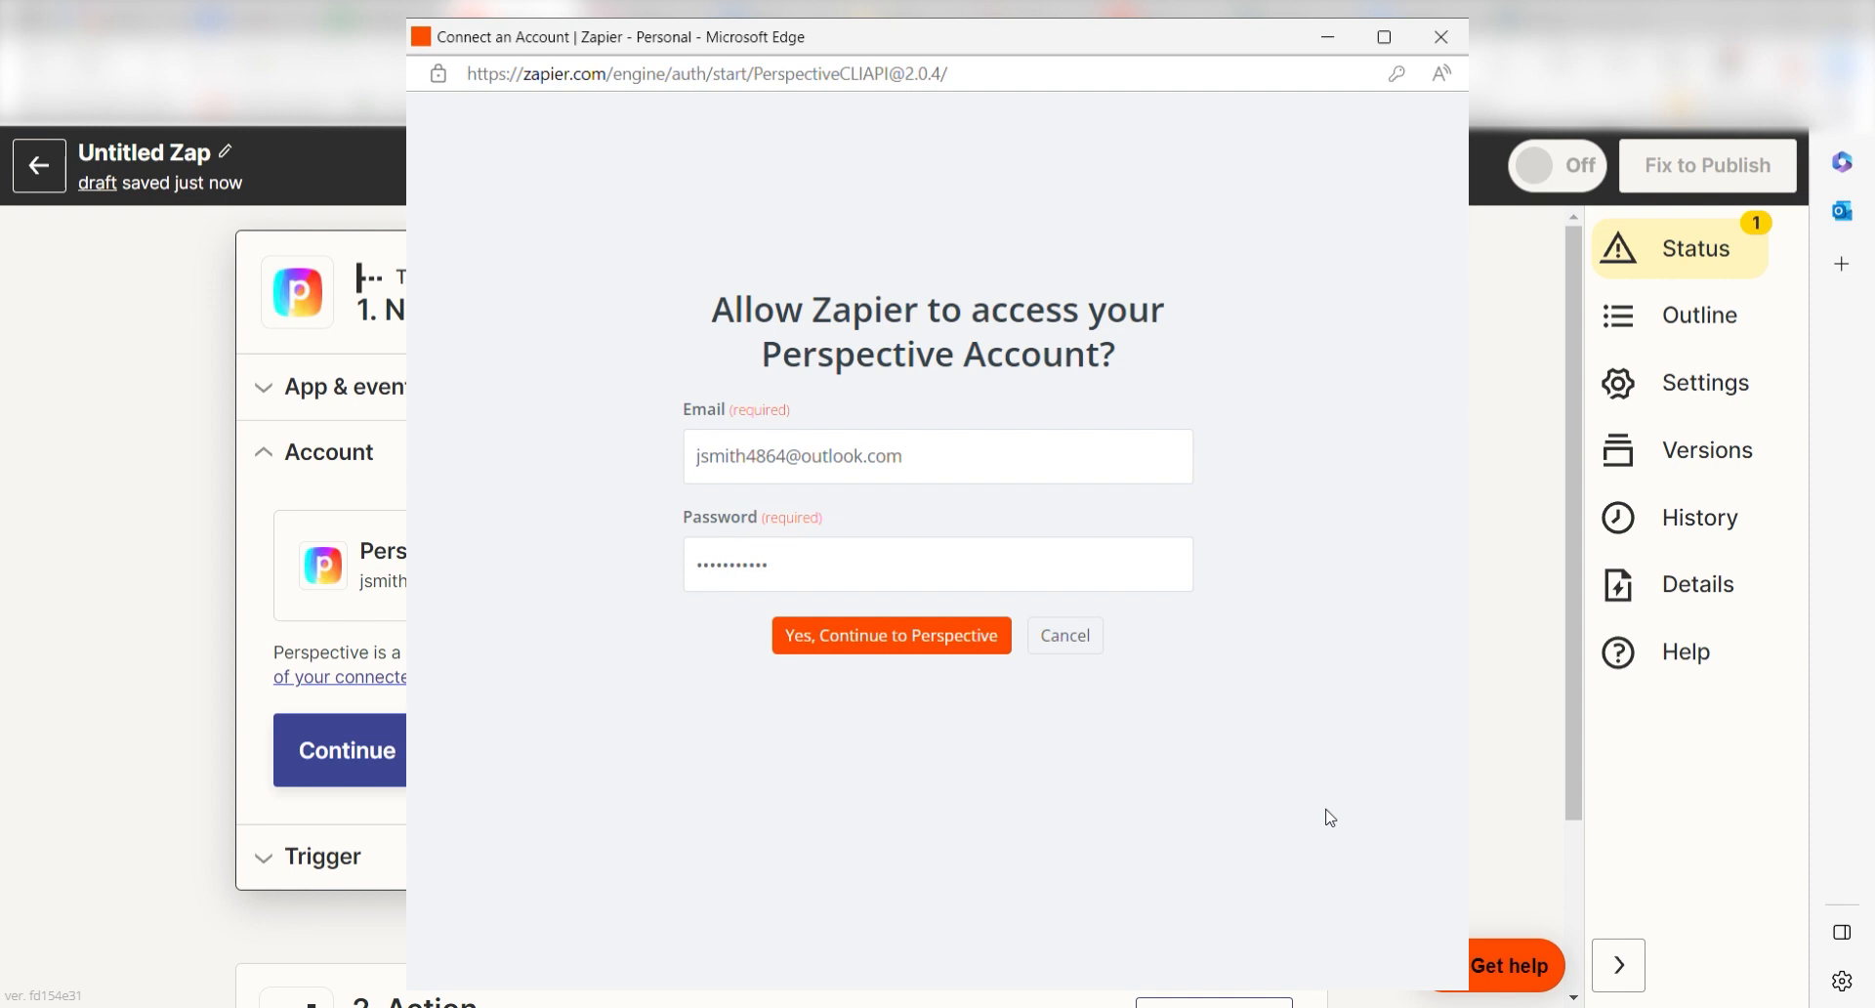
{"action": "left_click", "coordinate": [890, 634]}
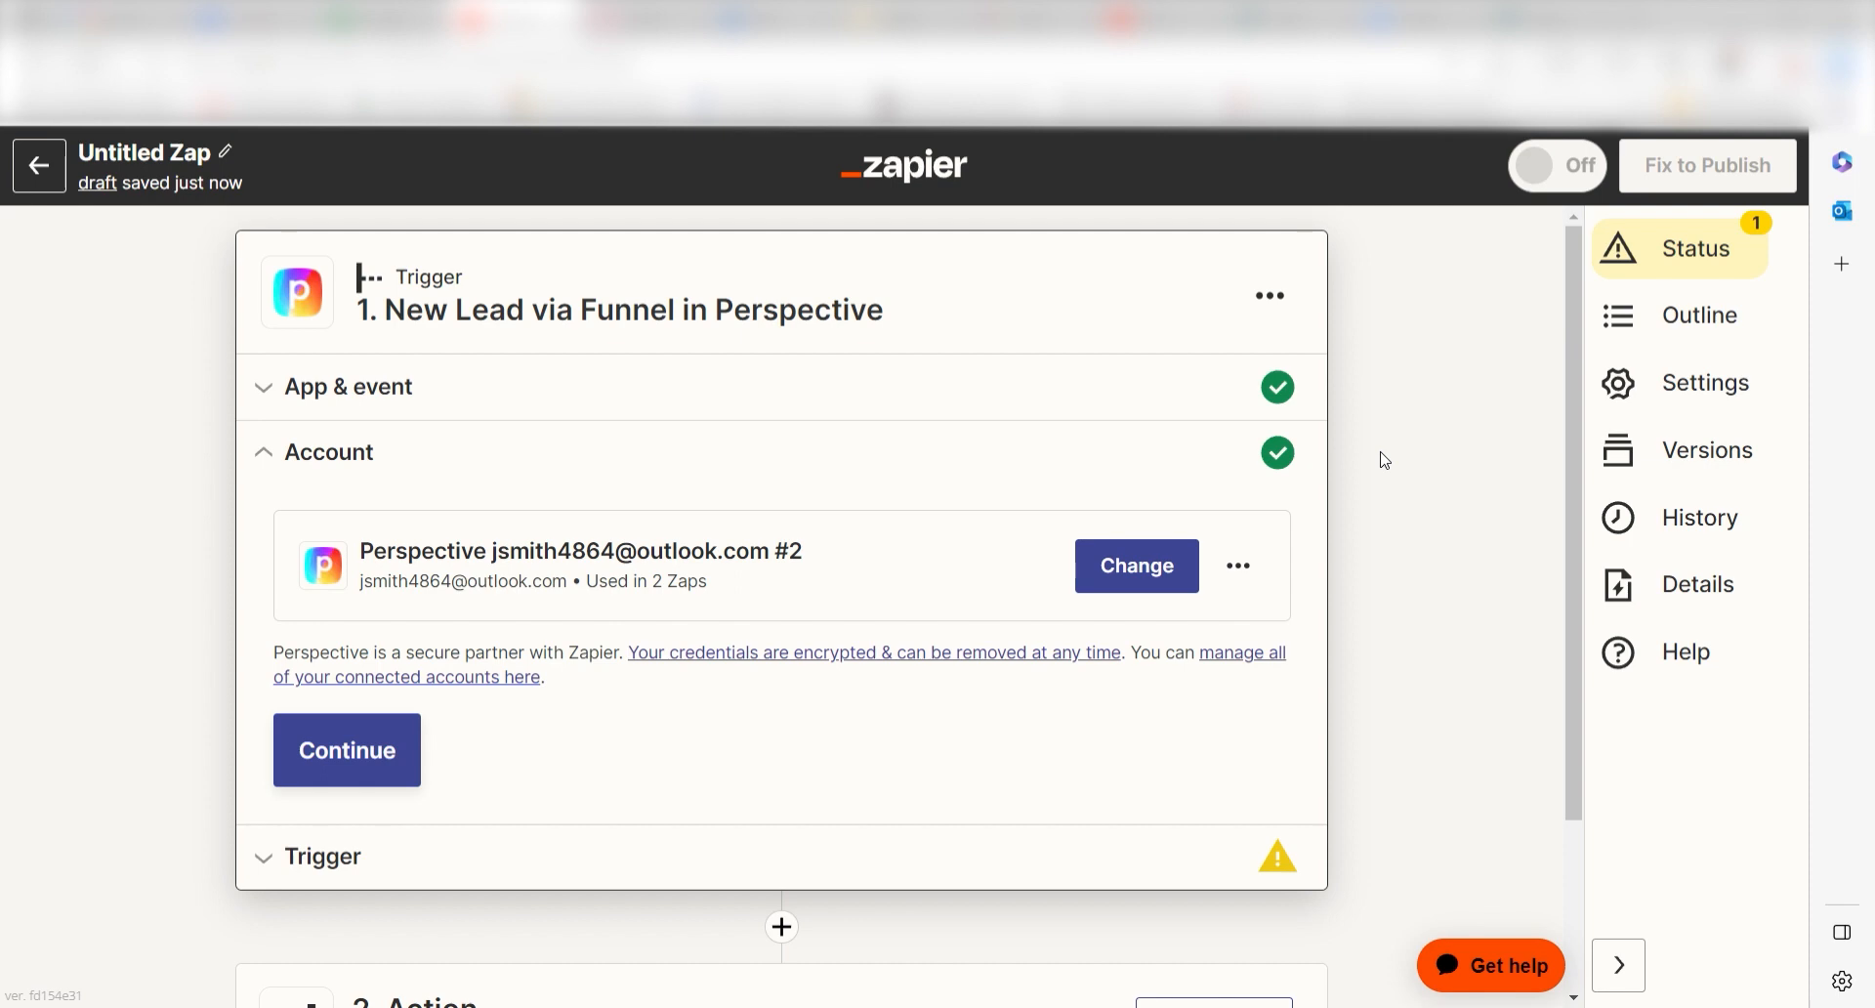
Use the Lead Magnet funnel for the Perspective trigger
{"action": "left_click", "coordinate": [346, 750]}
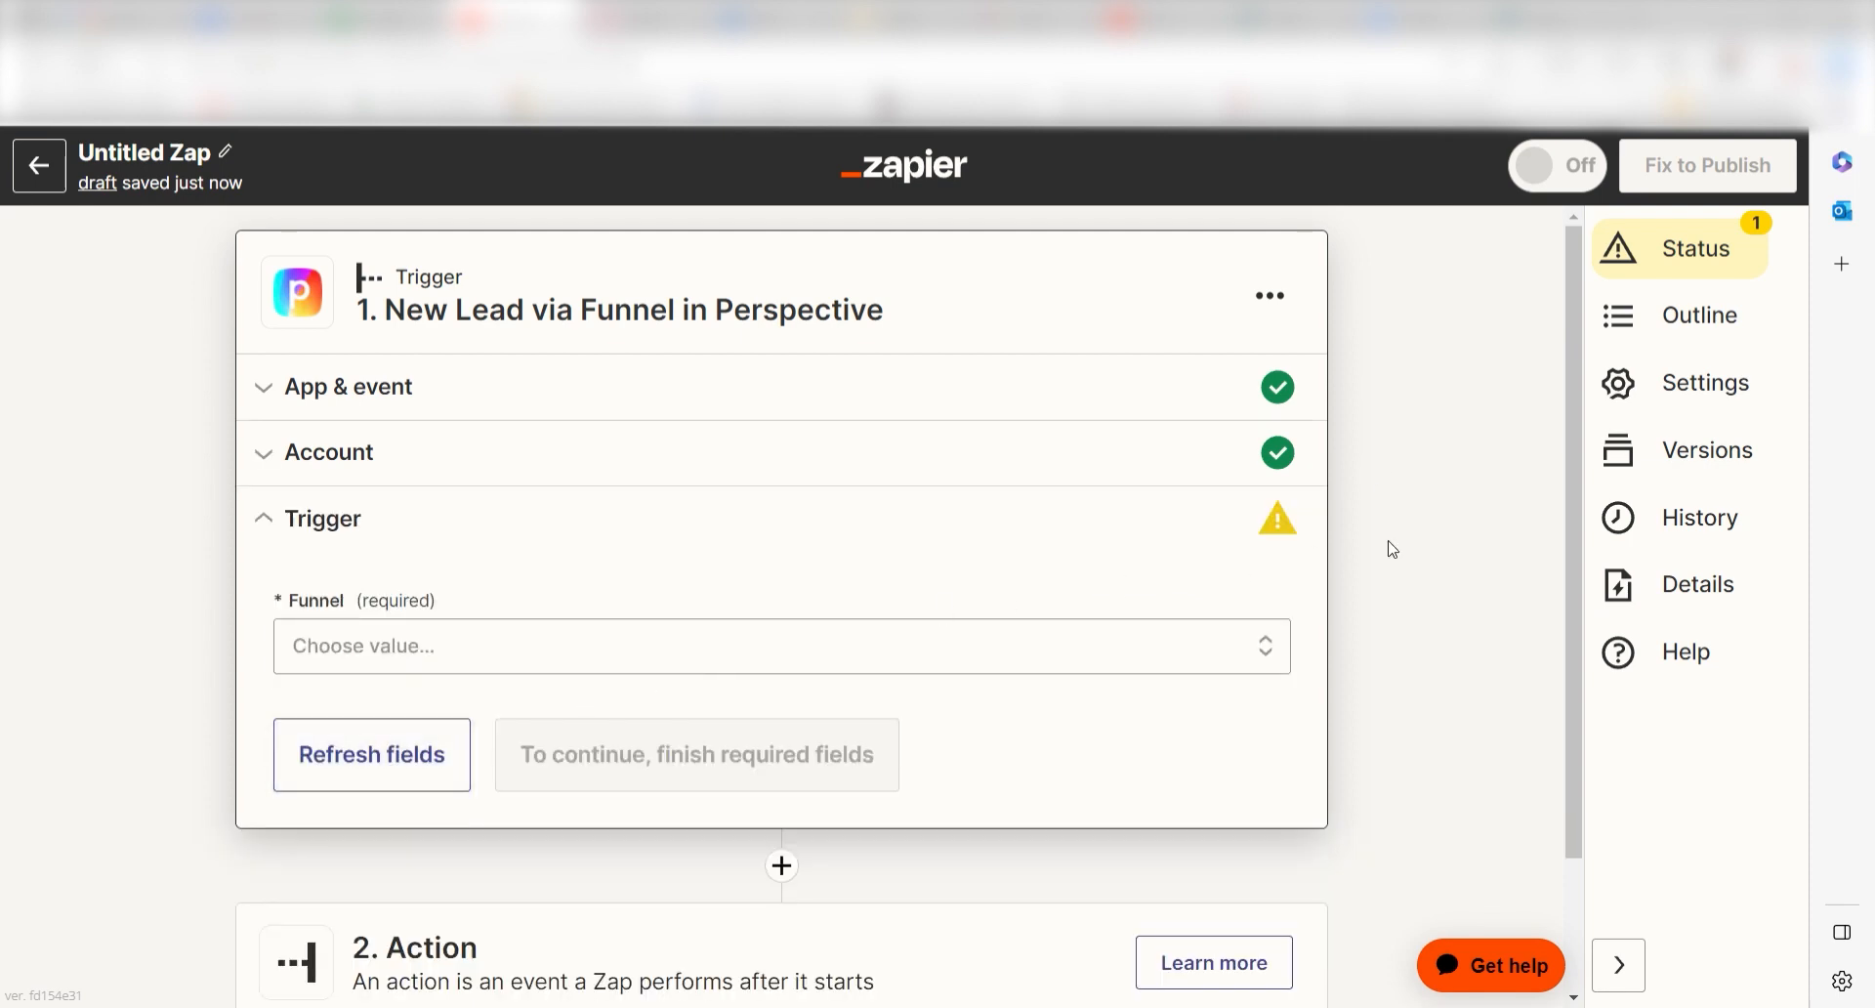
{"action": "mouse_move", "coordinate": [1133, 658]}
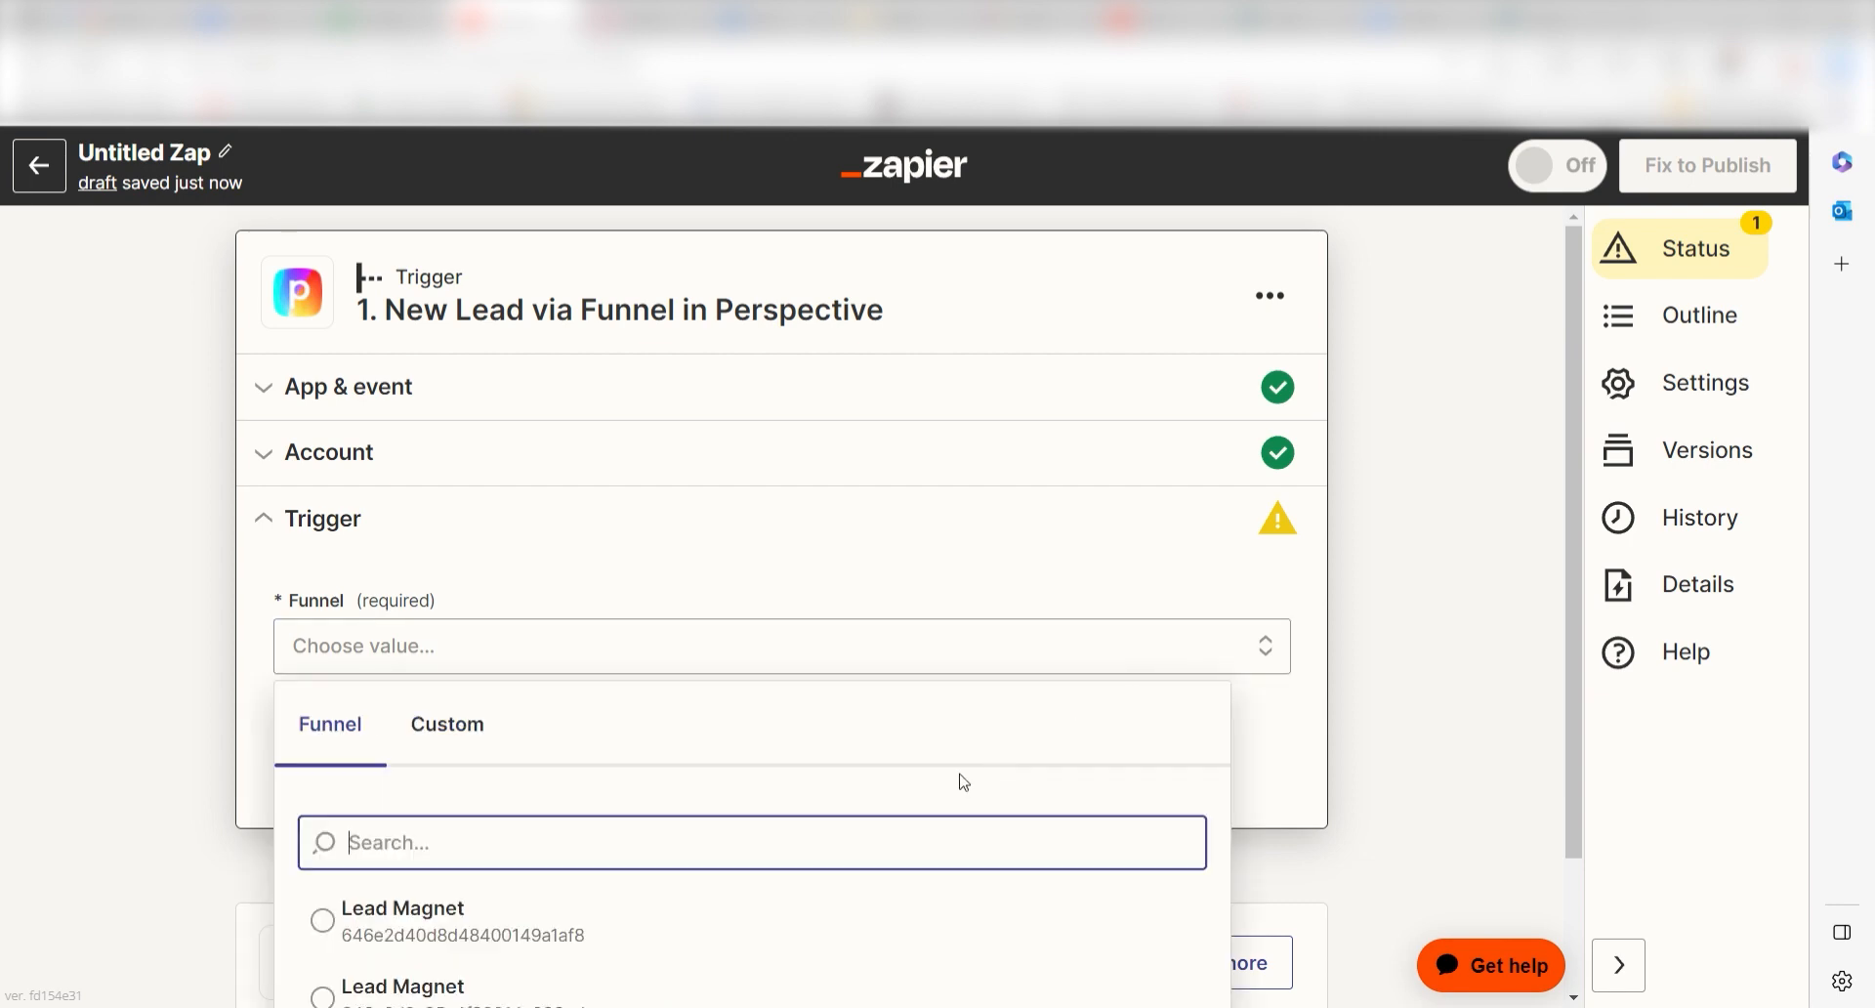
{"action": "left_click", "coordinate": [402, 920]}
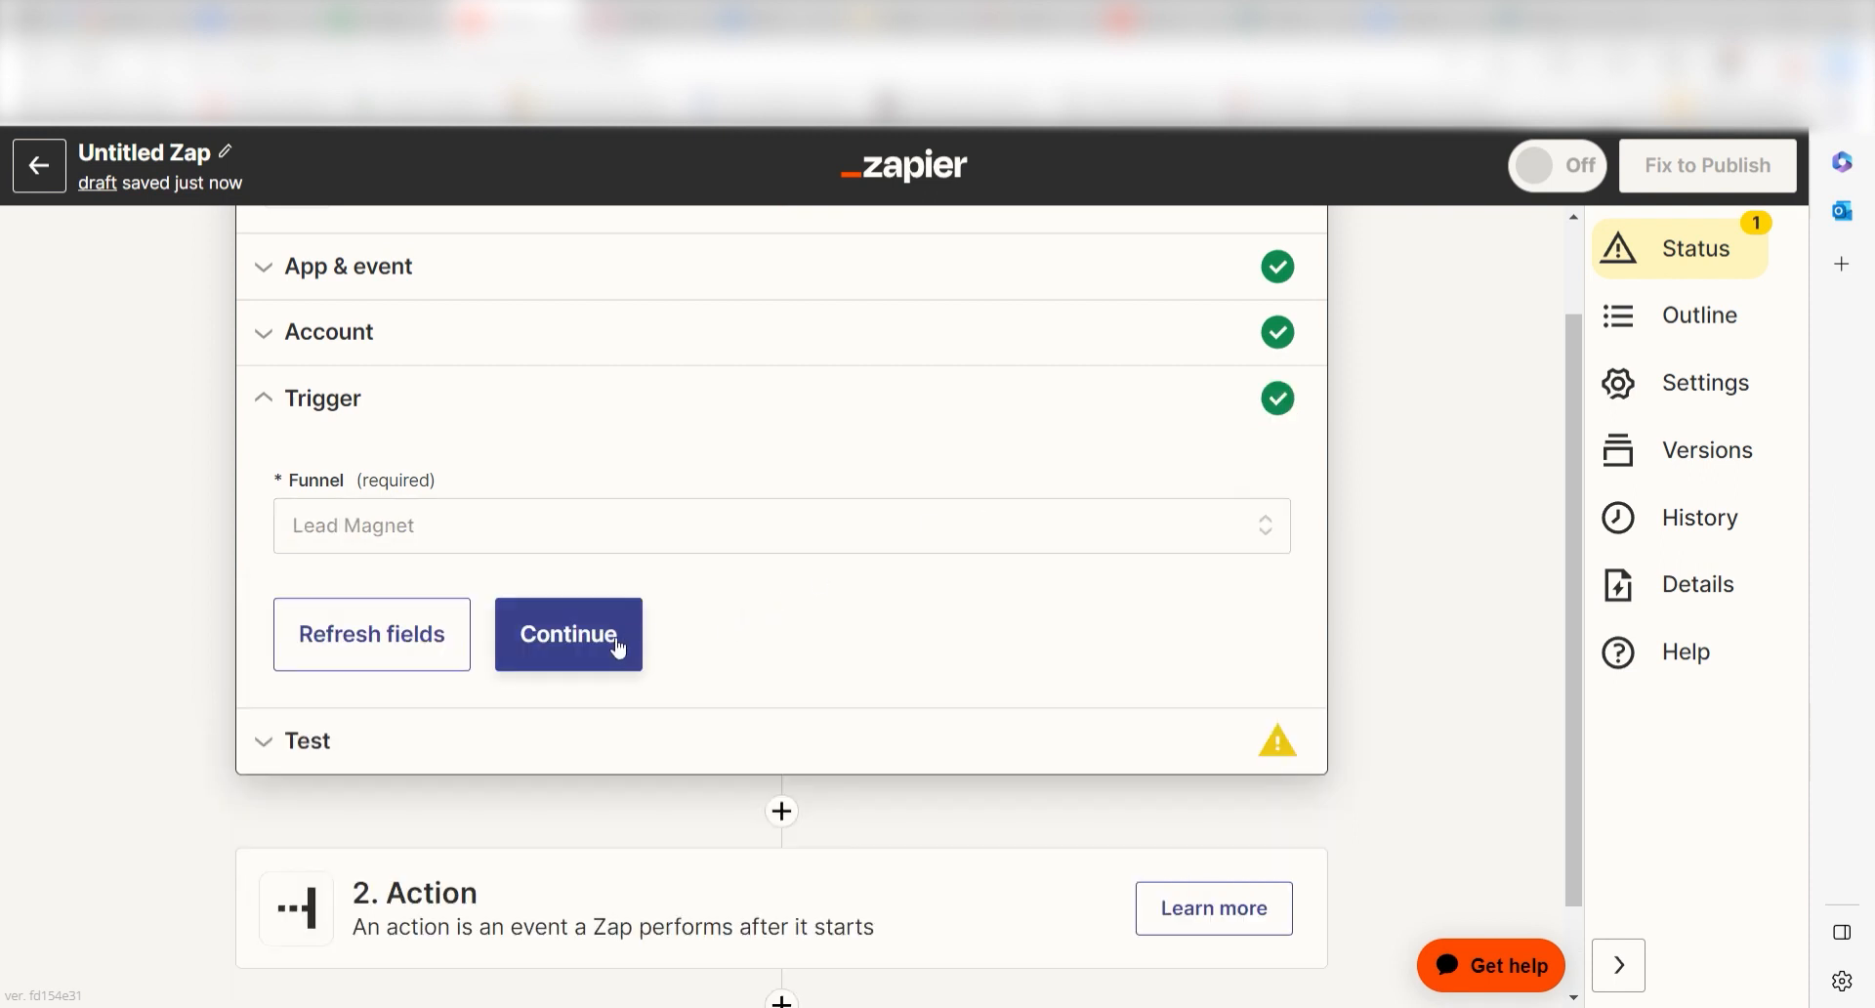
{"action": "left_click", "coordinate": [566, 633]}
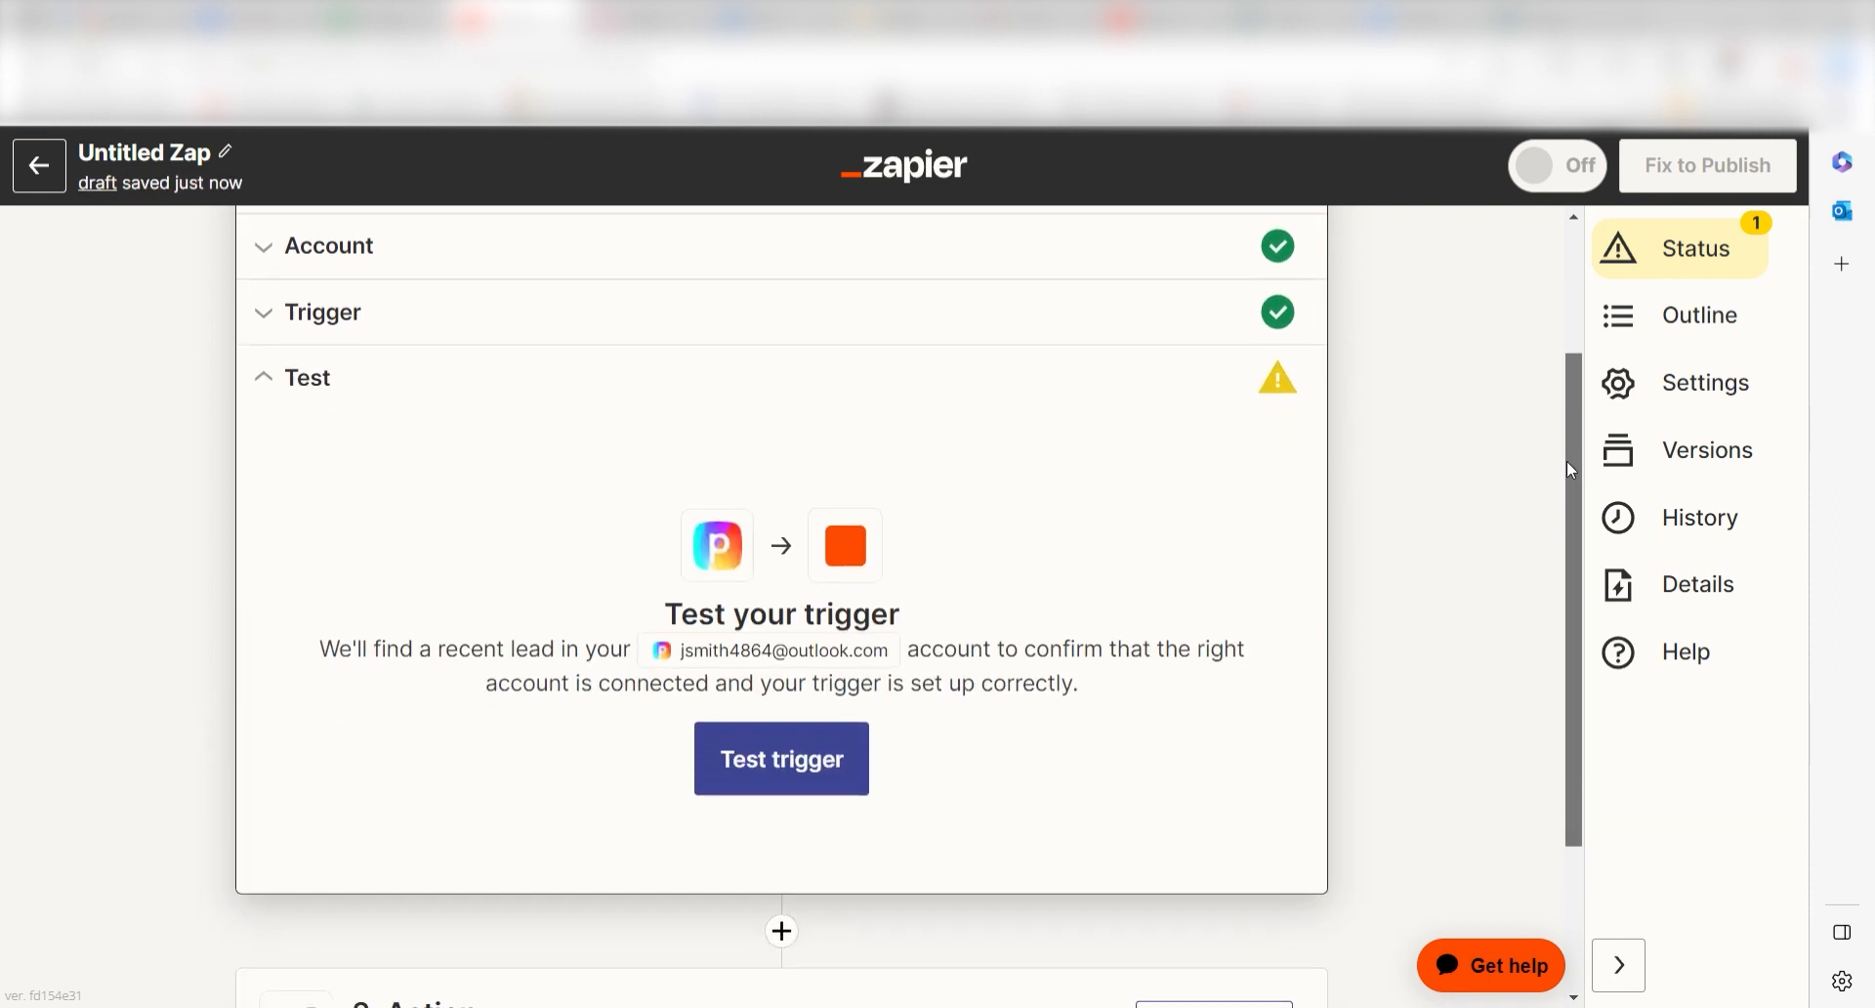
Test the trigger to fetch a sample lead and continue to the action
{"action": "scroll", "scroll_direction": "down", "scroll_amount": 3}
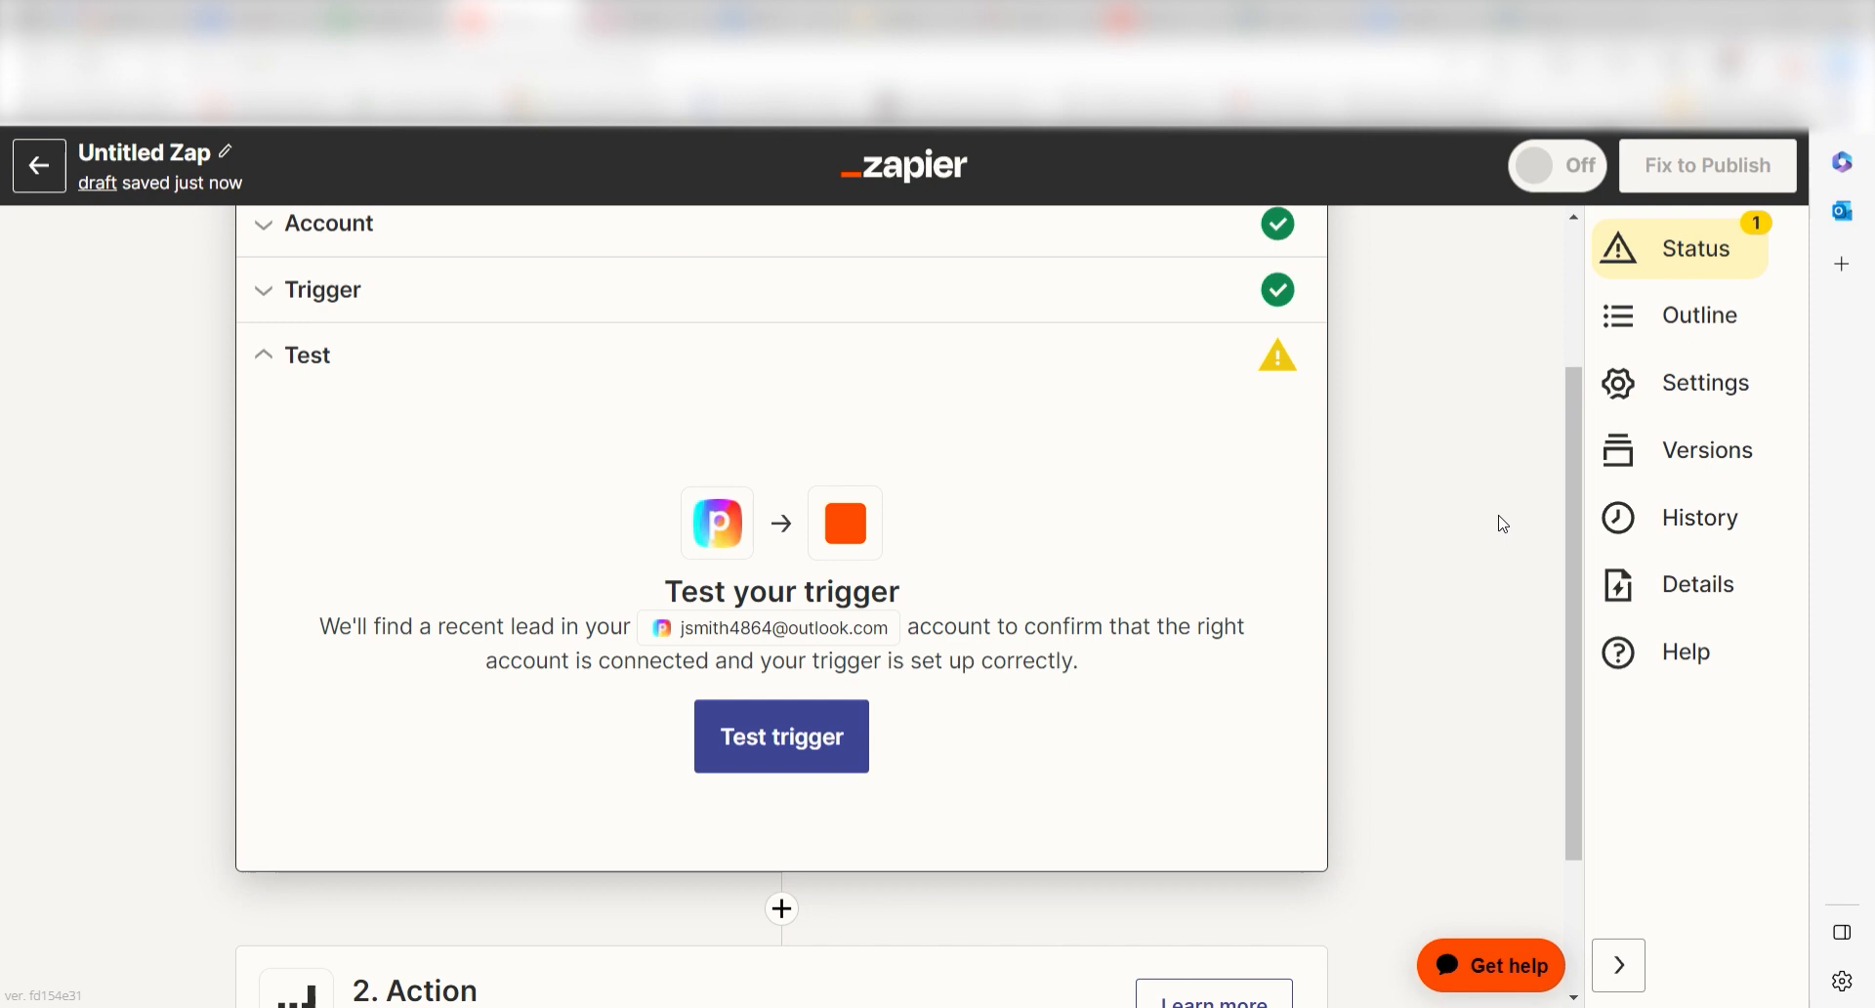
{"action": "mouse_move", "coordinate": [1037, 685]}
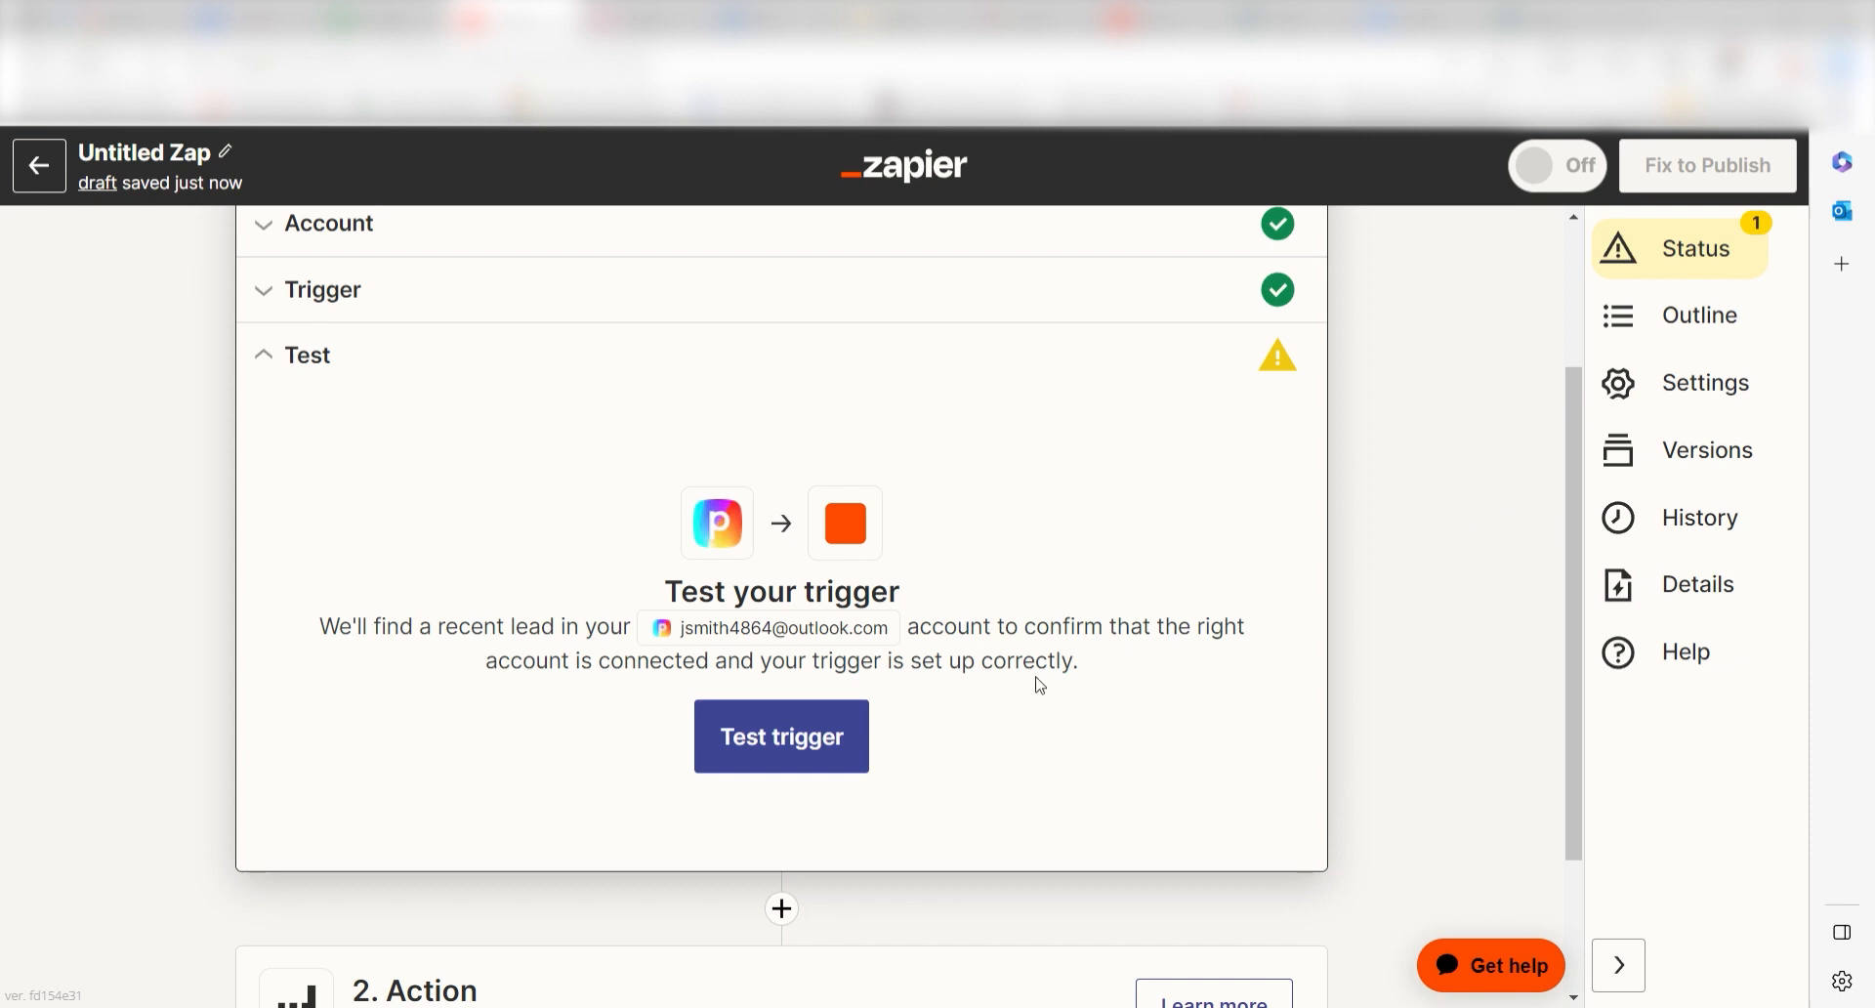
{"action": "left_click", "coordinate": [781, 734]}
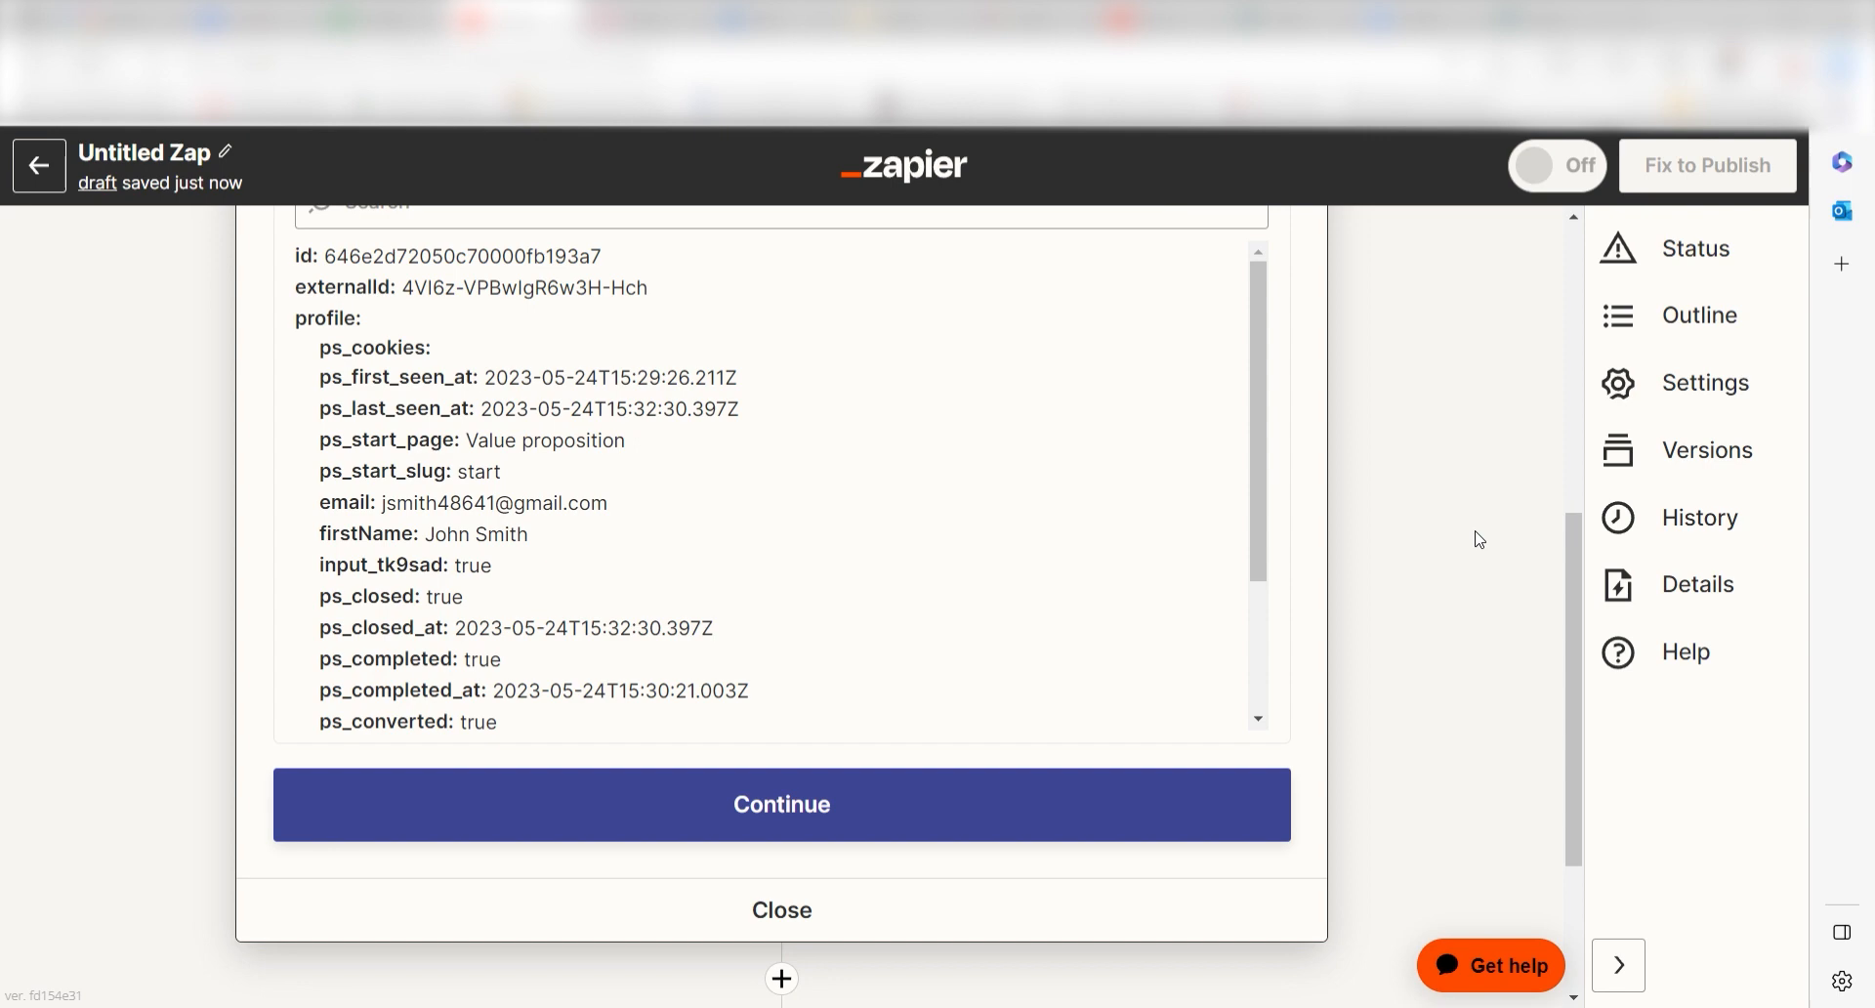
{"action": "left_click", "coordinate": [782, 803]}
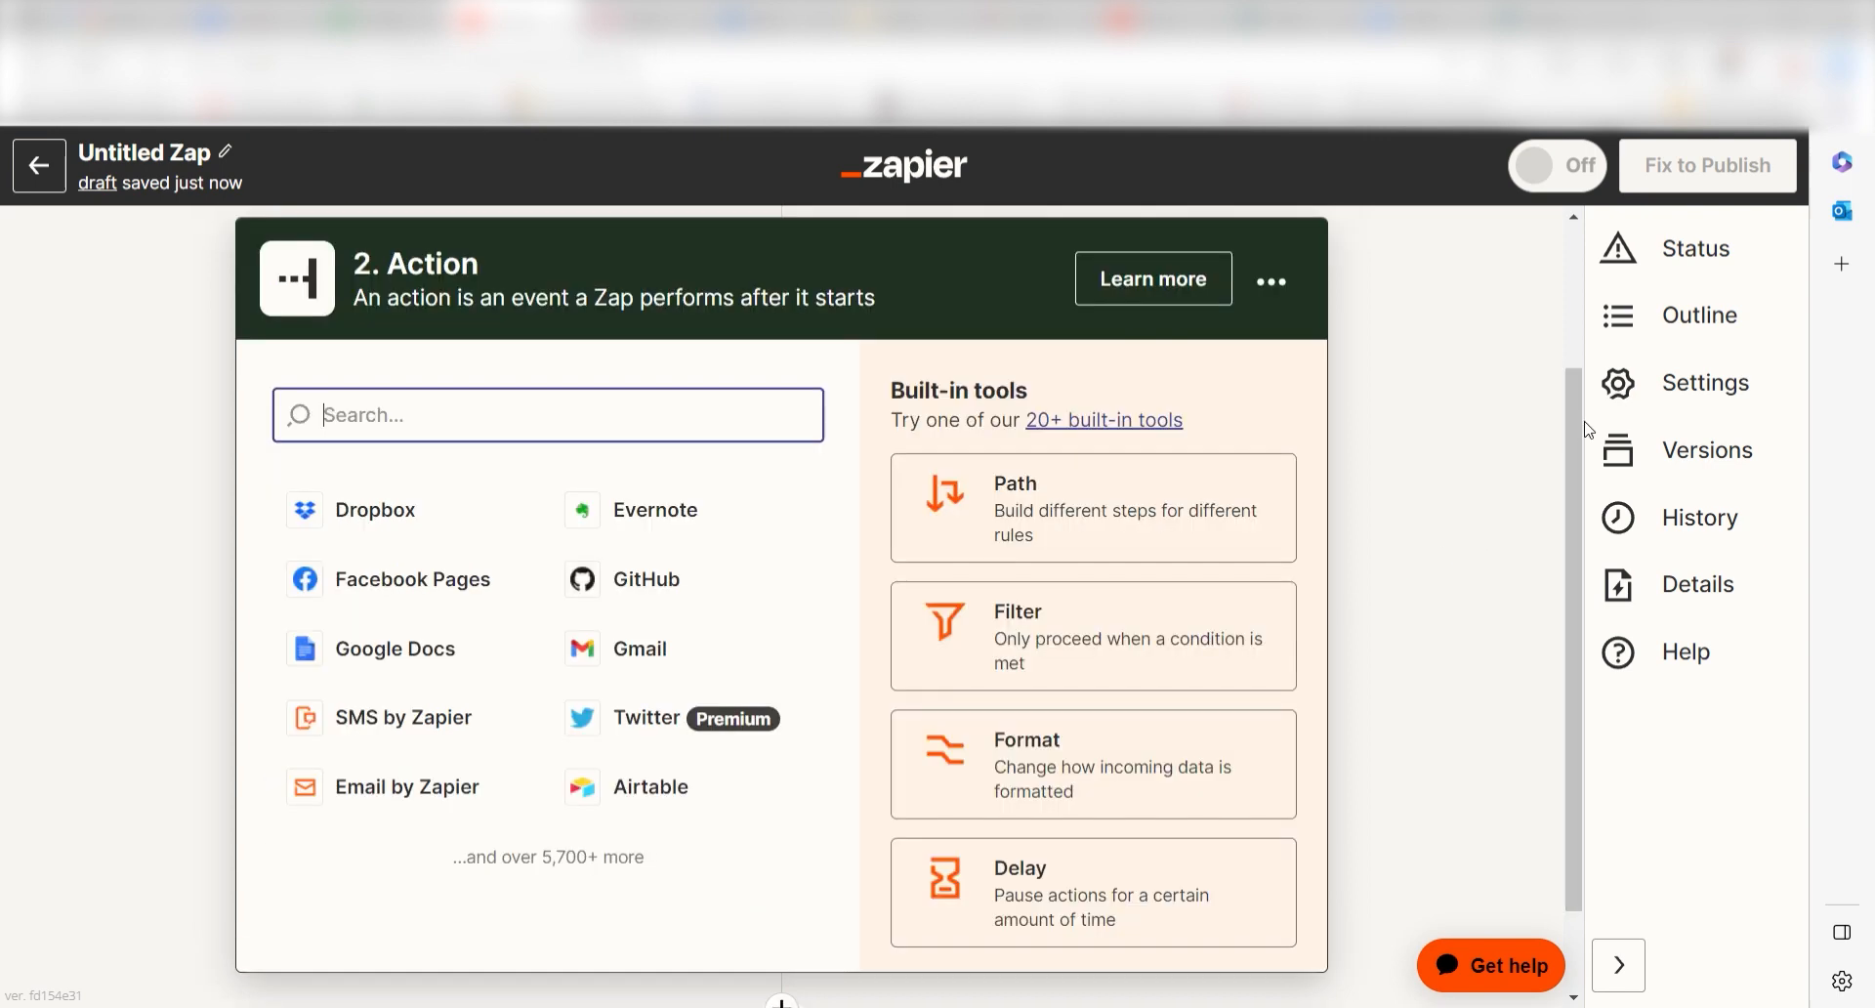
{"action": "mouse_move", "coordinate": [1441, 432]}
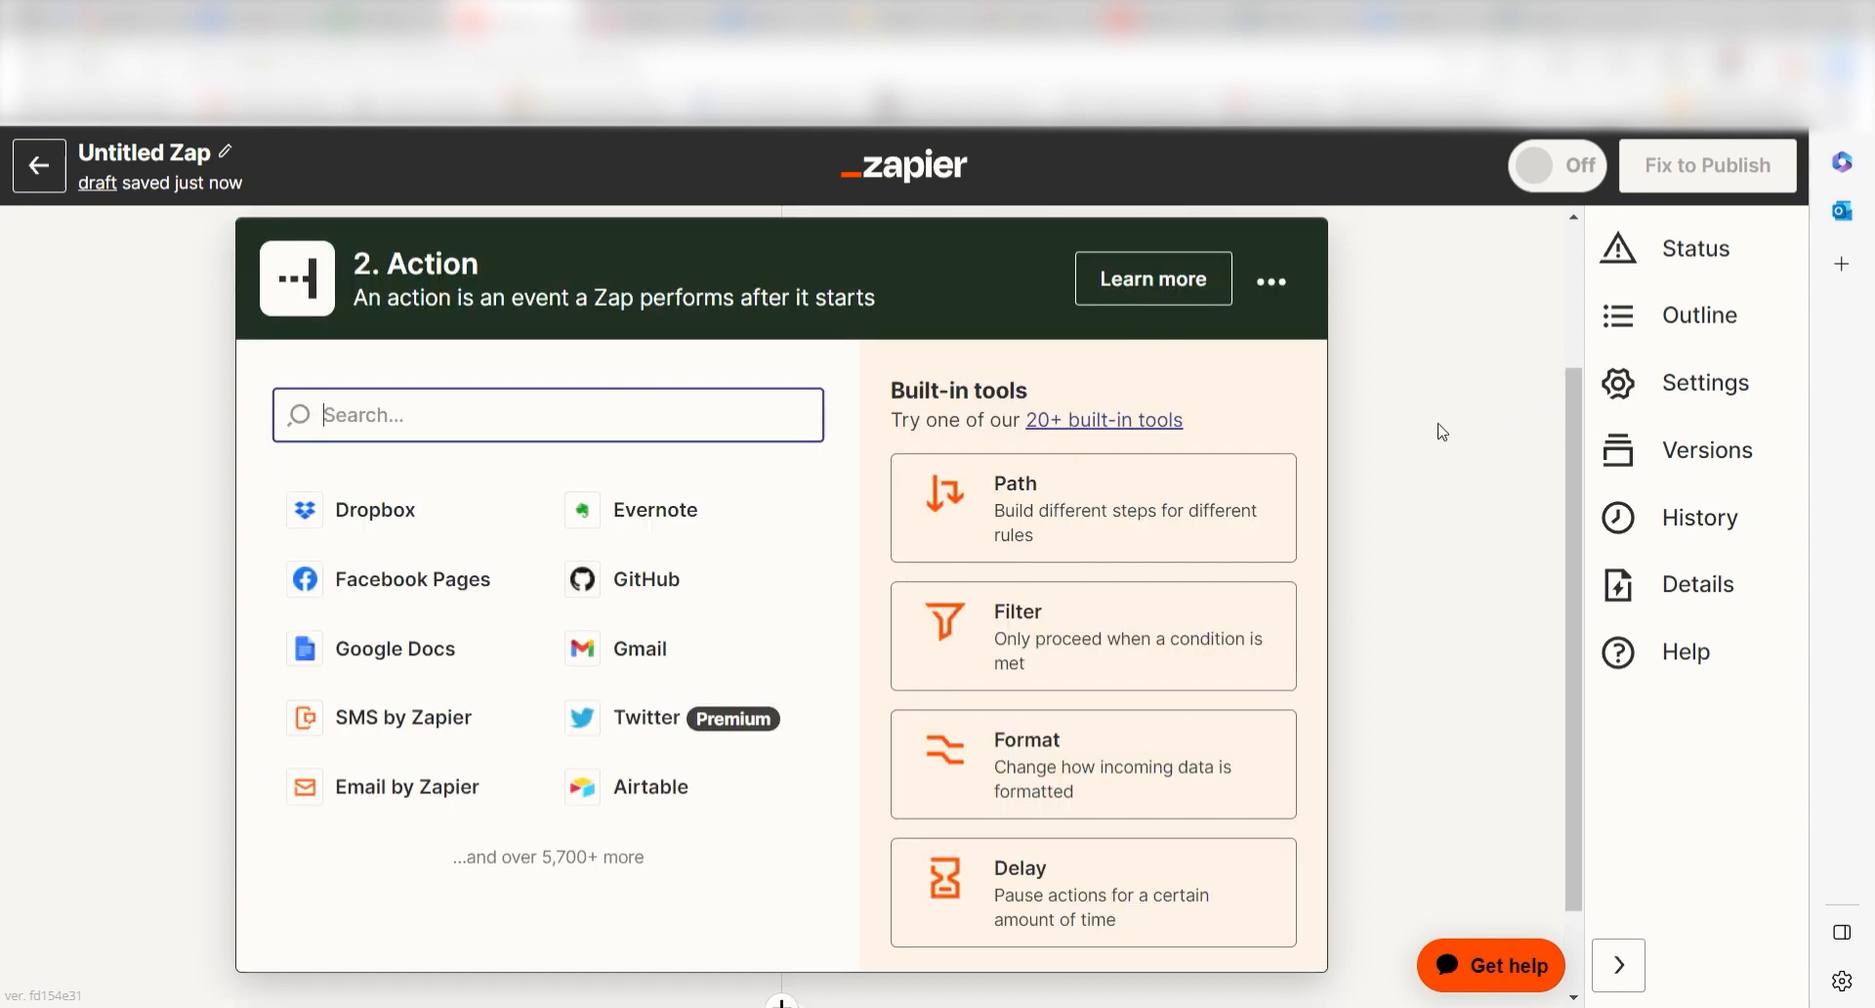
Make the action Google Sheets' Create Spreadsheet Row event
{"action": "type", "text": "sheets"}
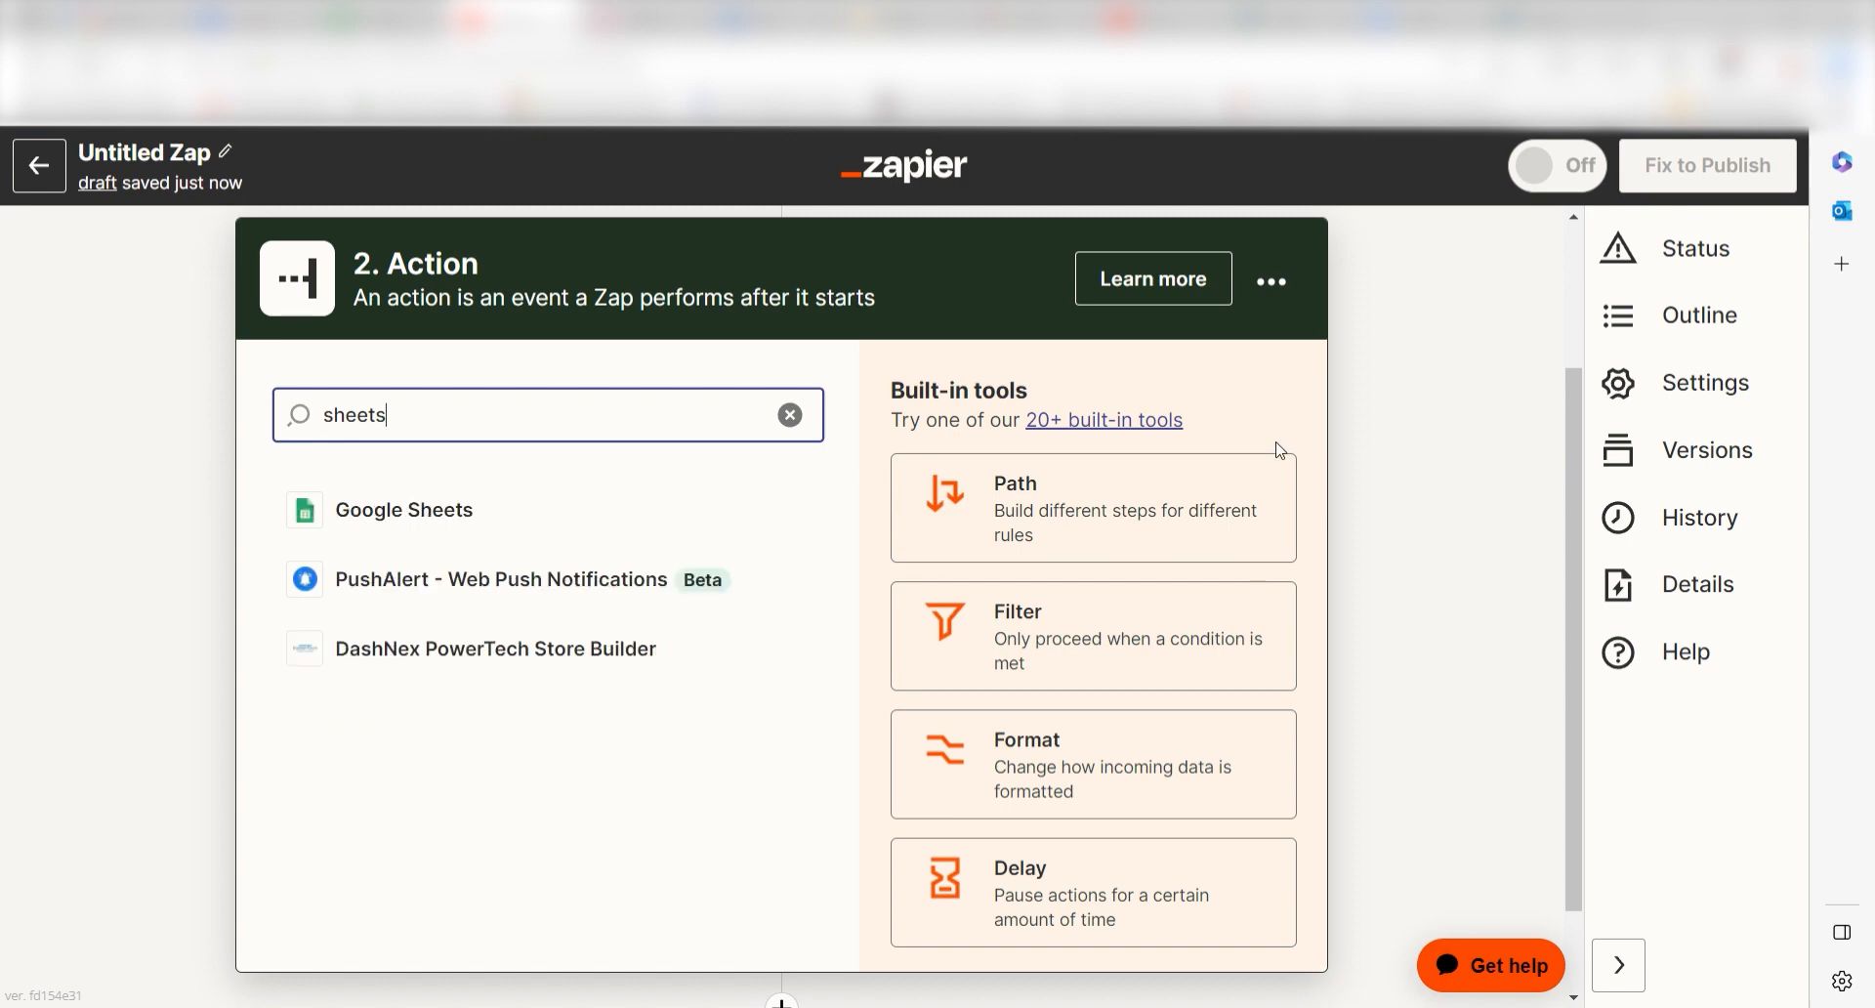
{"action": "left_click", "coordinate": [405, 510]}
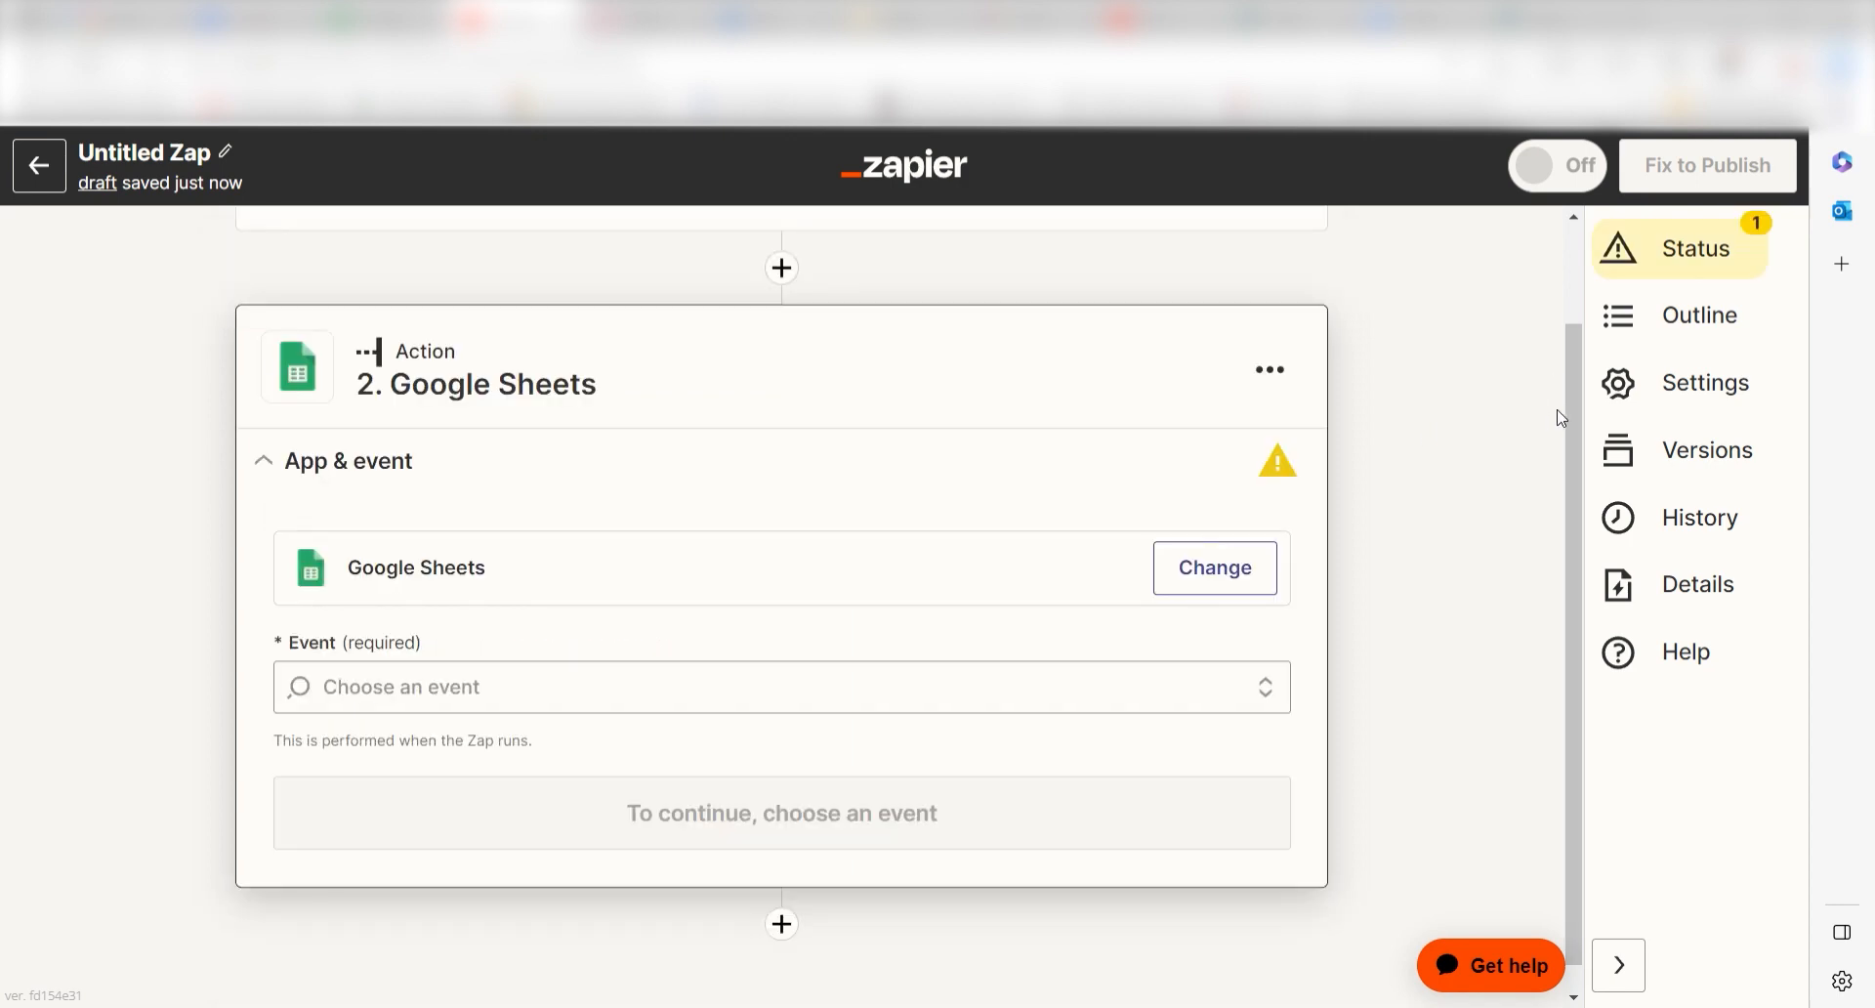
{"action": "left_click", "coordinate": [779, 686]}
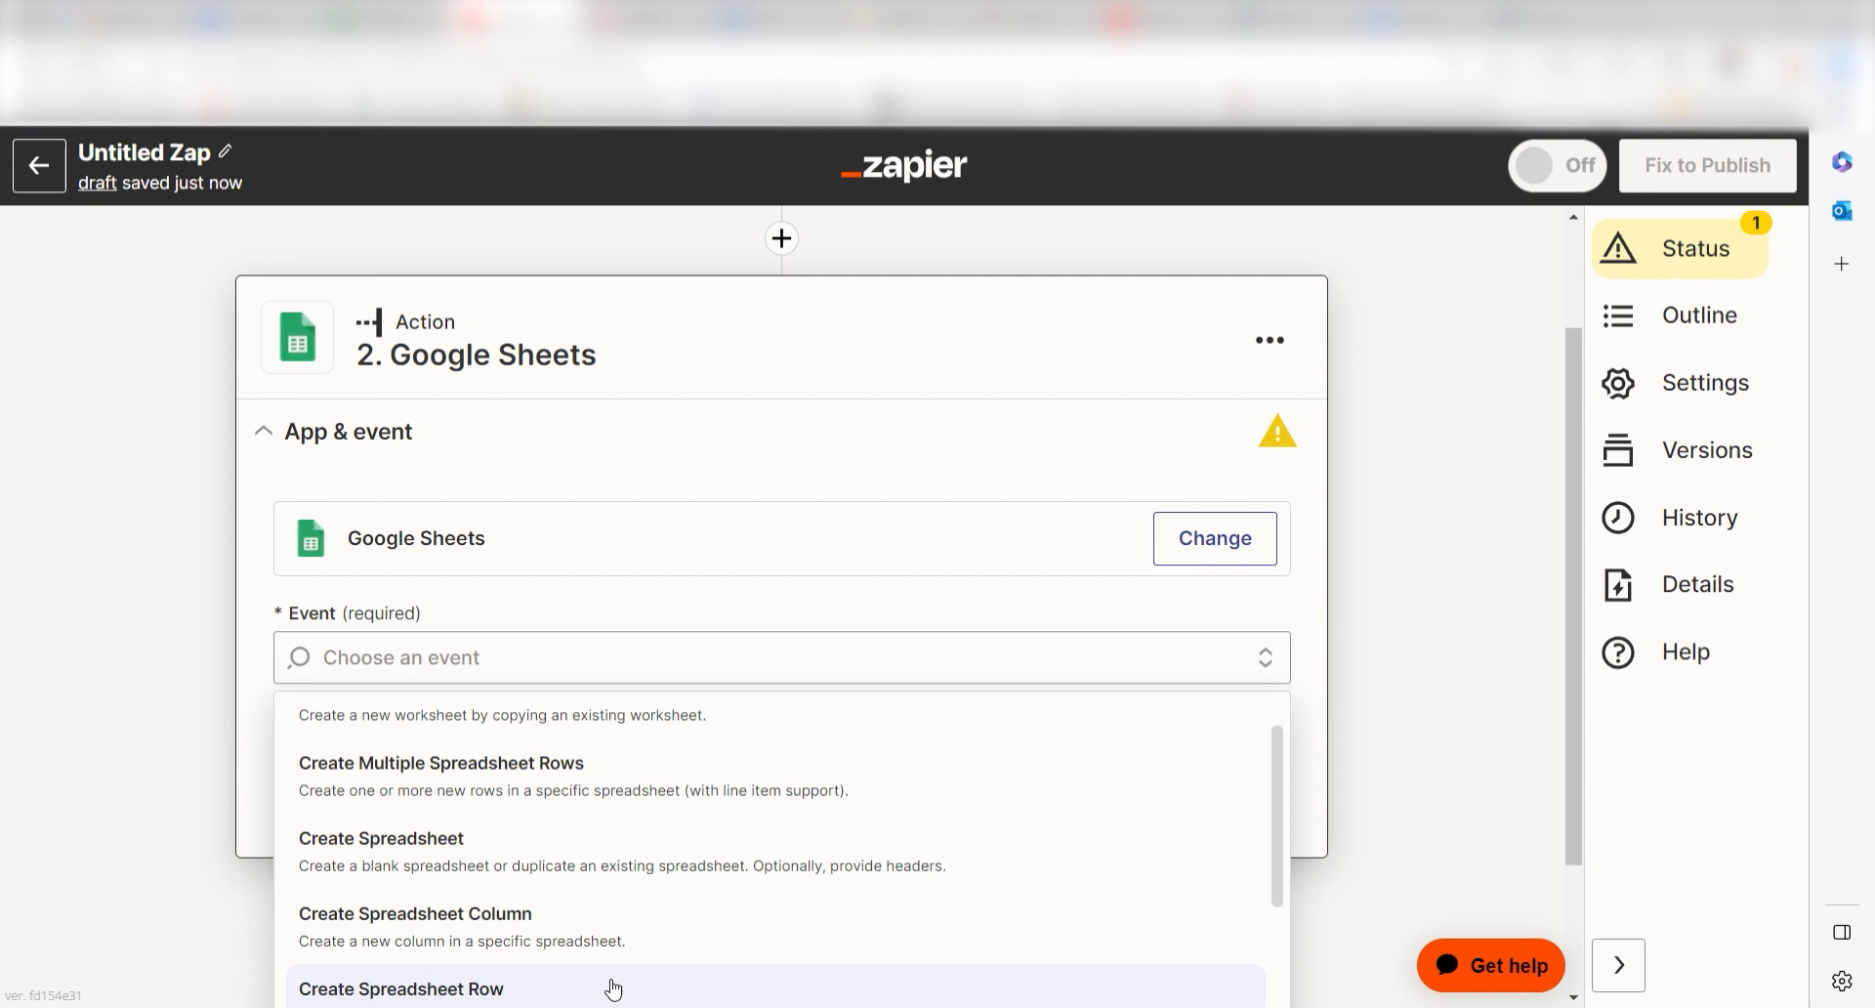
{"action": "left_click", "coordinate": [400, 988]}
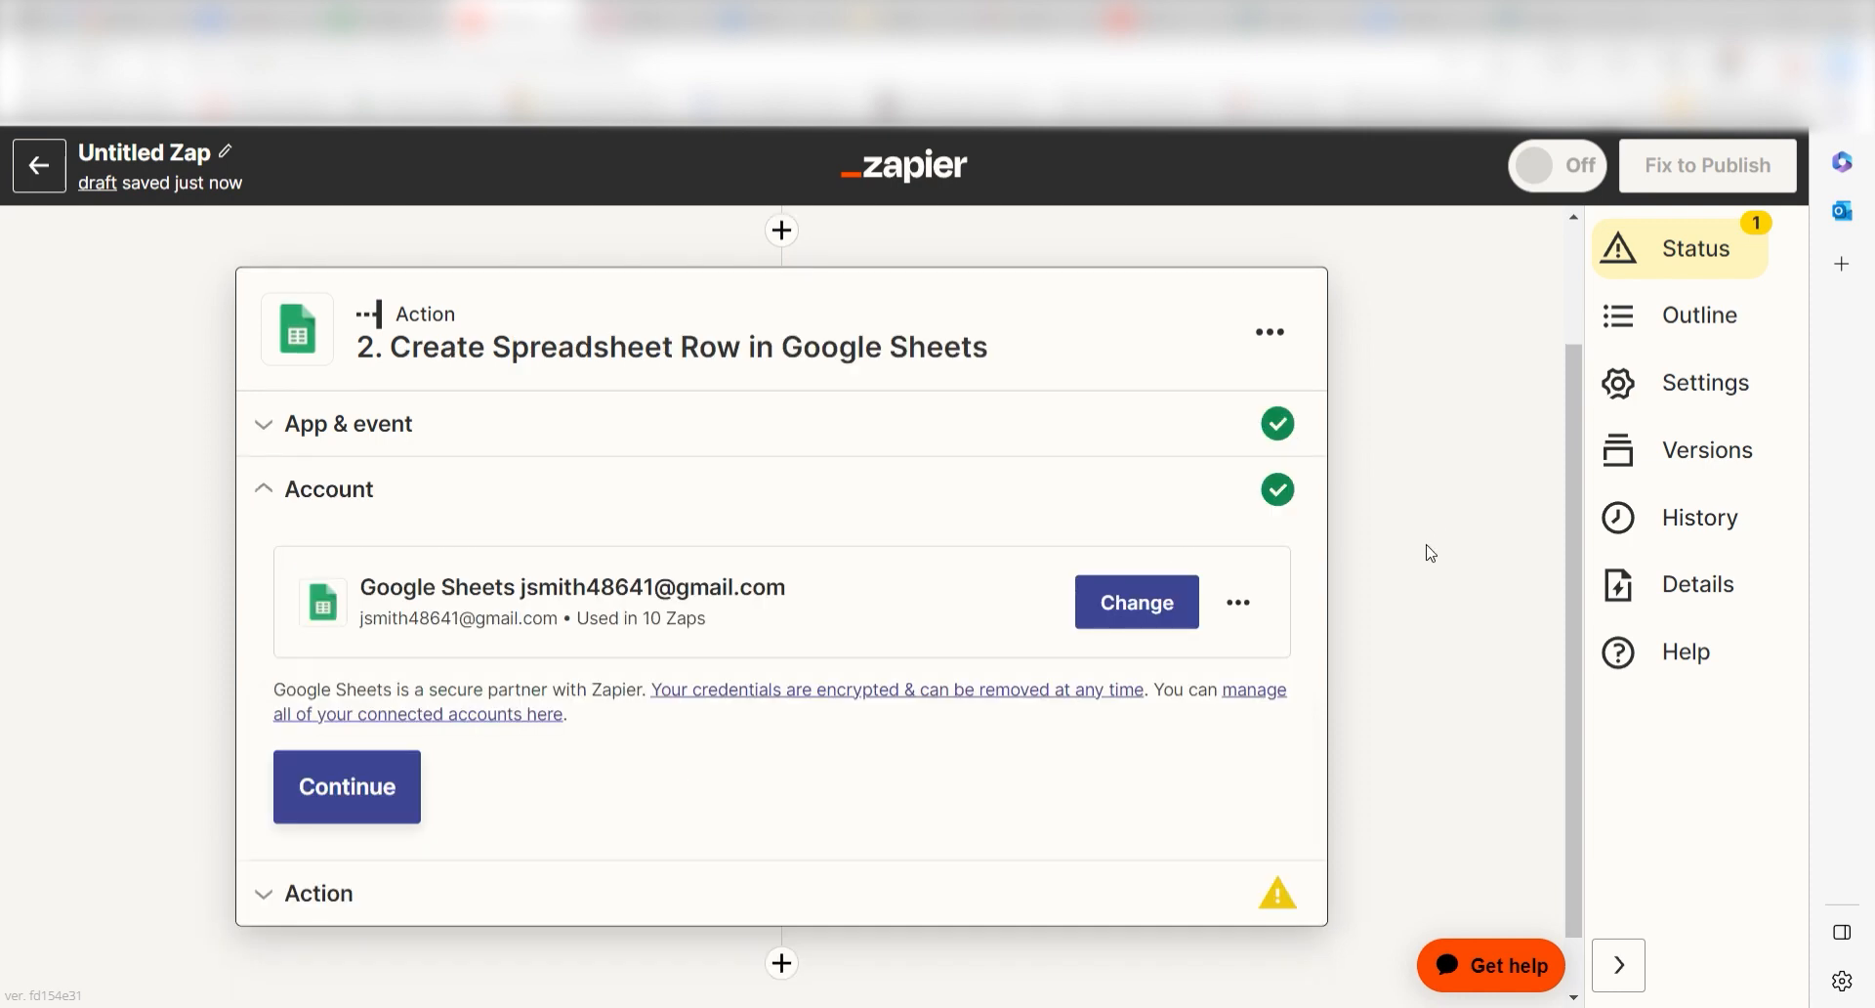
{"action": "left_click", "coordinate": [1133, 601]}
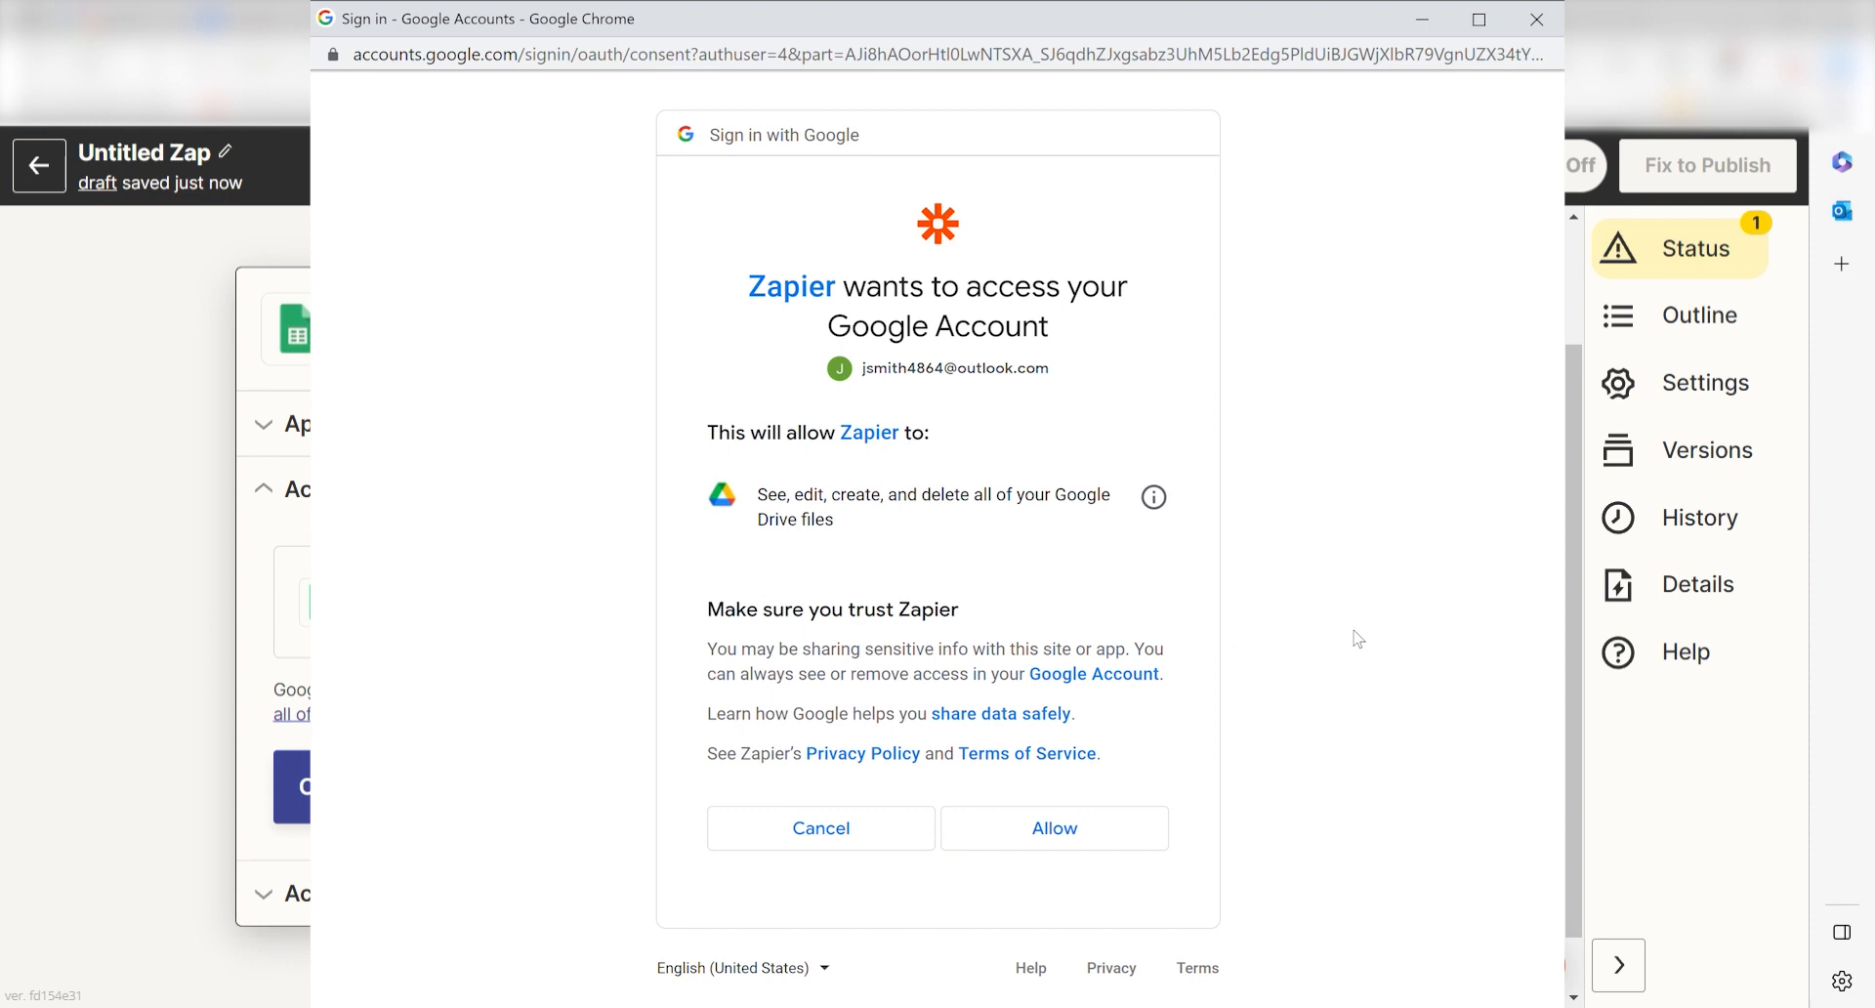
{"action": "mouse_move", "coordinate": [1478, 631]}
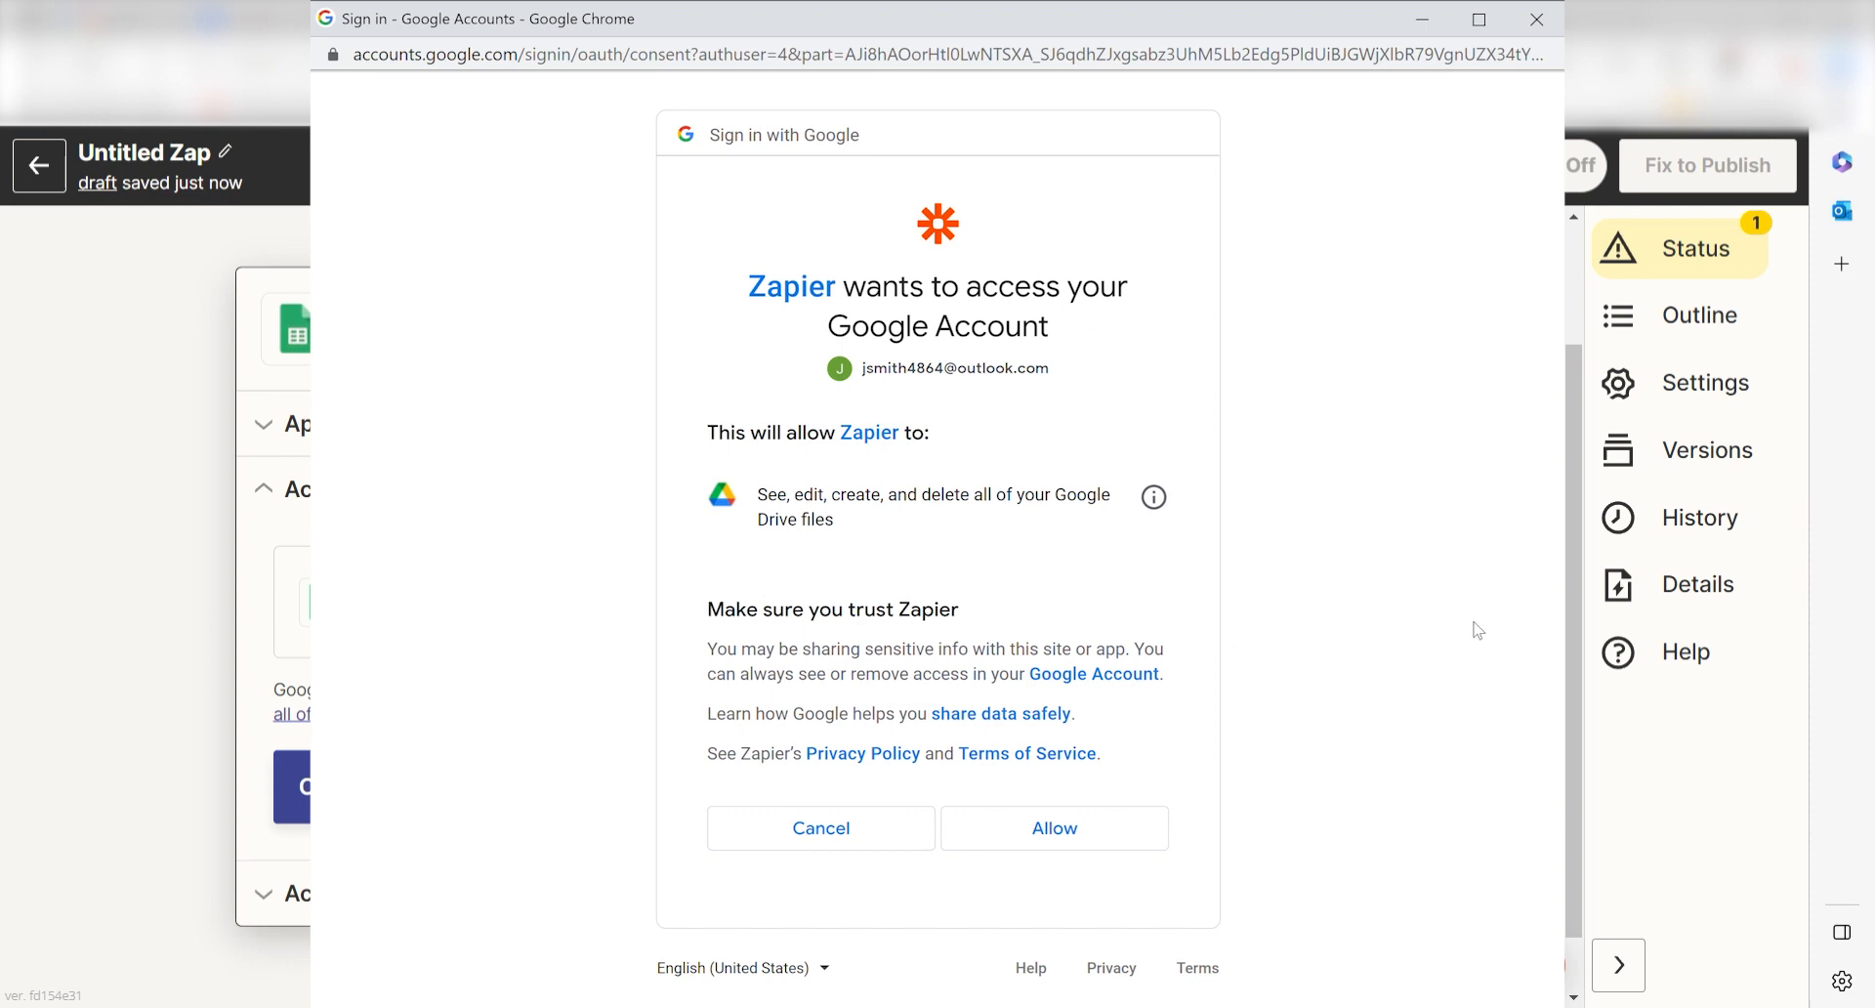
{"action": "mouse_move", "coordinate": [1477, 615]}
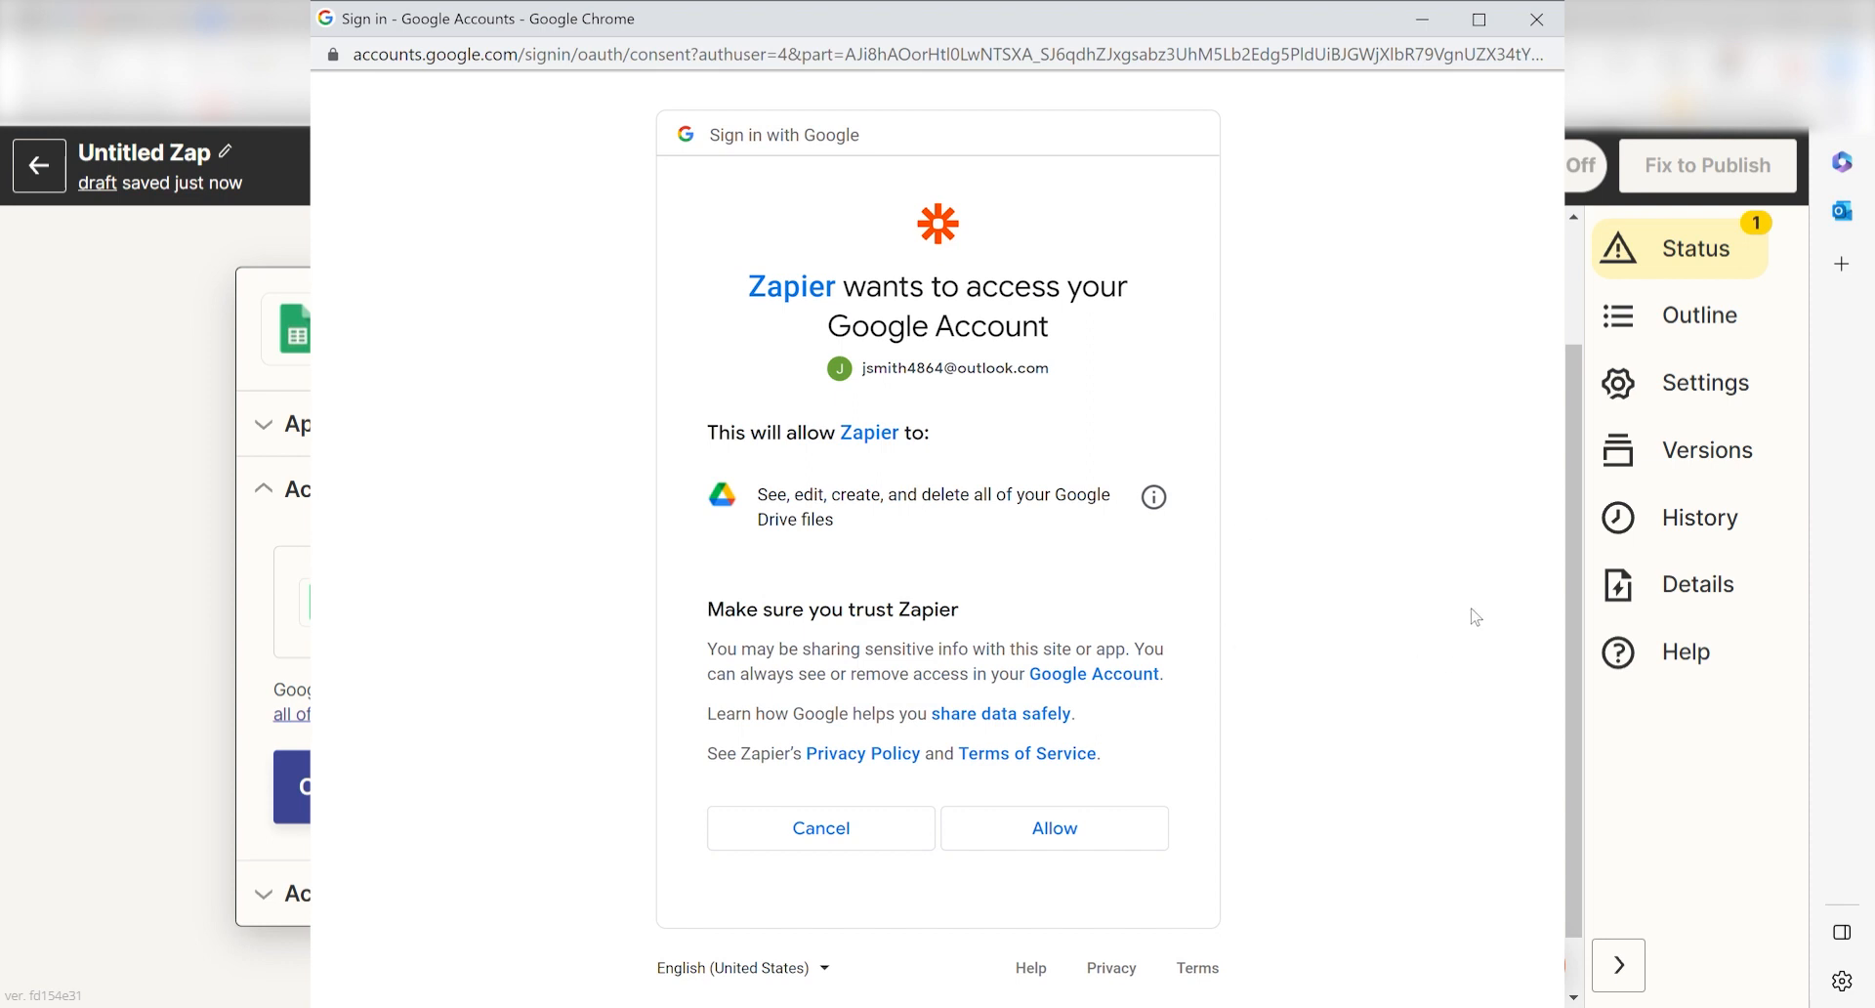
{"action": "left_click", "coordinate": [1052, 828]}
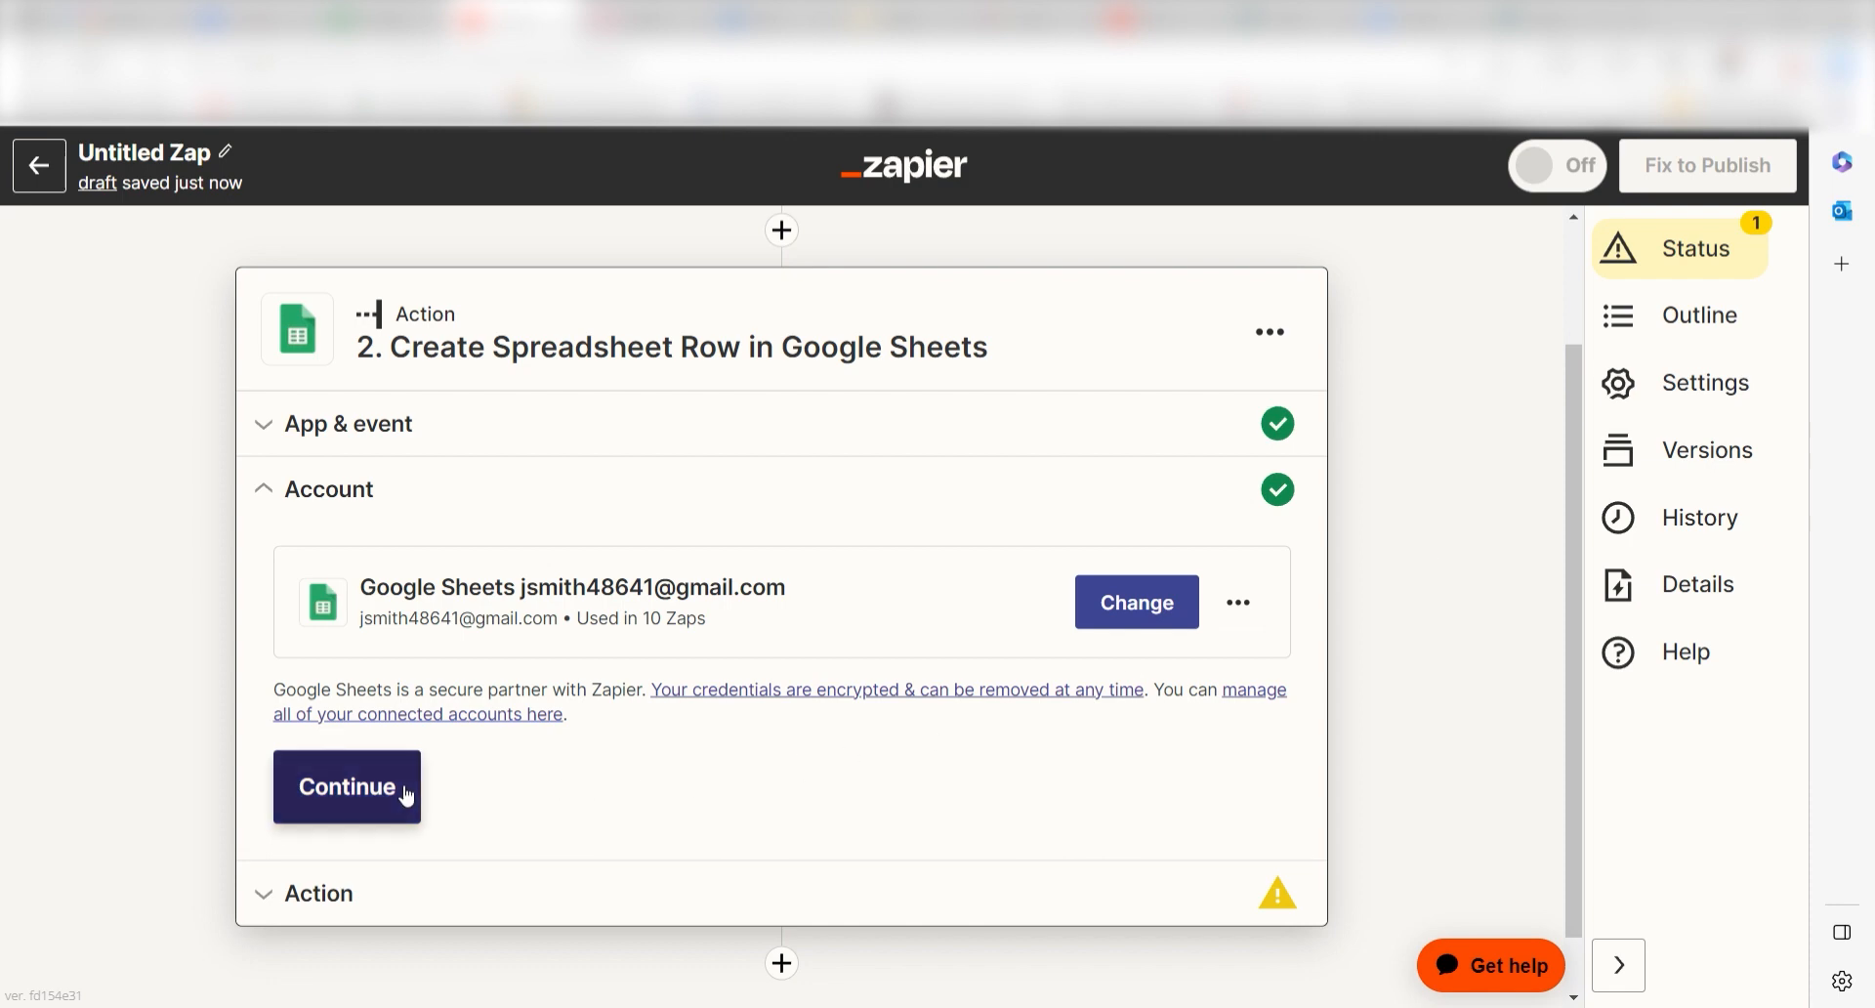
Target the Leads spreadsheet's Sheet1 for the new rows
{"action": "left_click", "coordinate": [347, 787]}
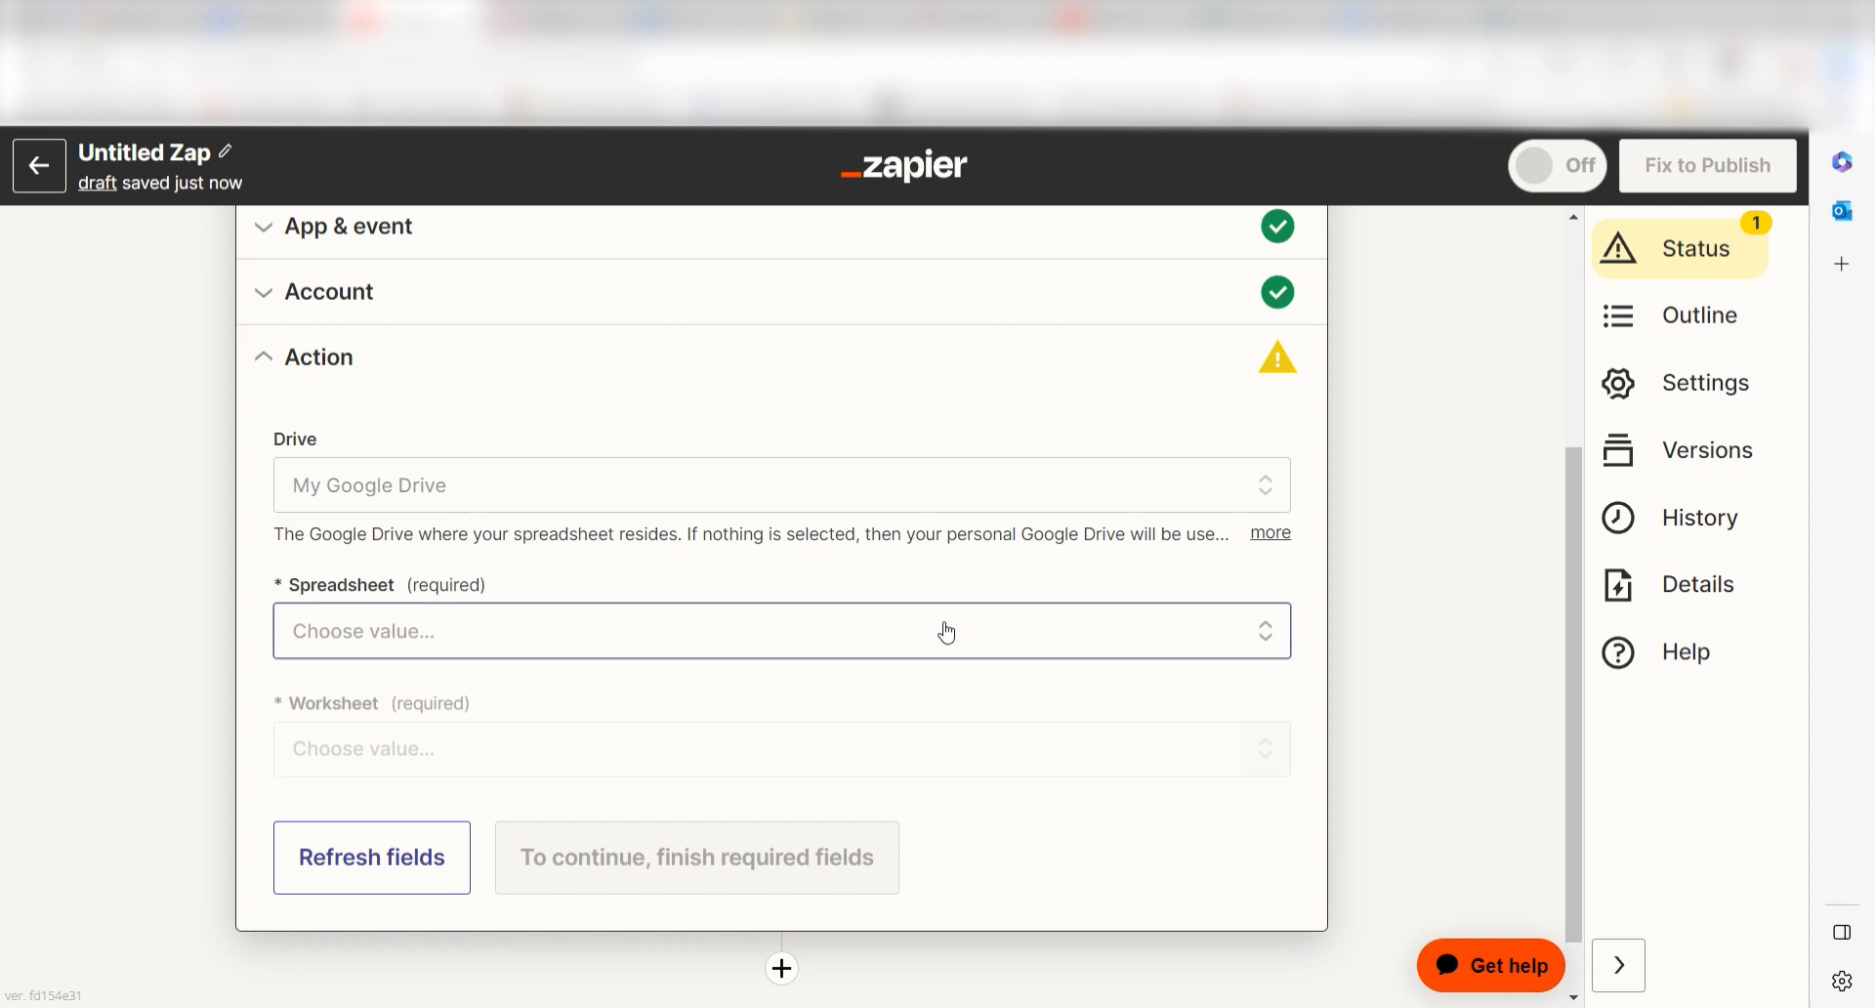
{"action": "left_click", "coordinate": [782, 674]}
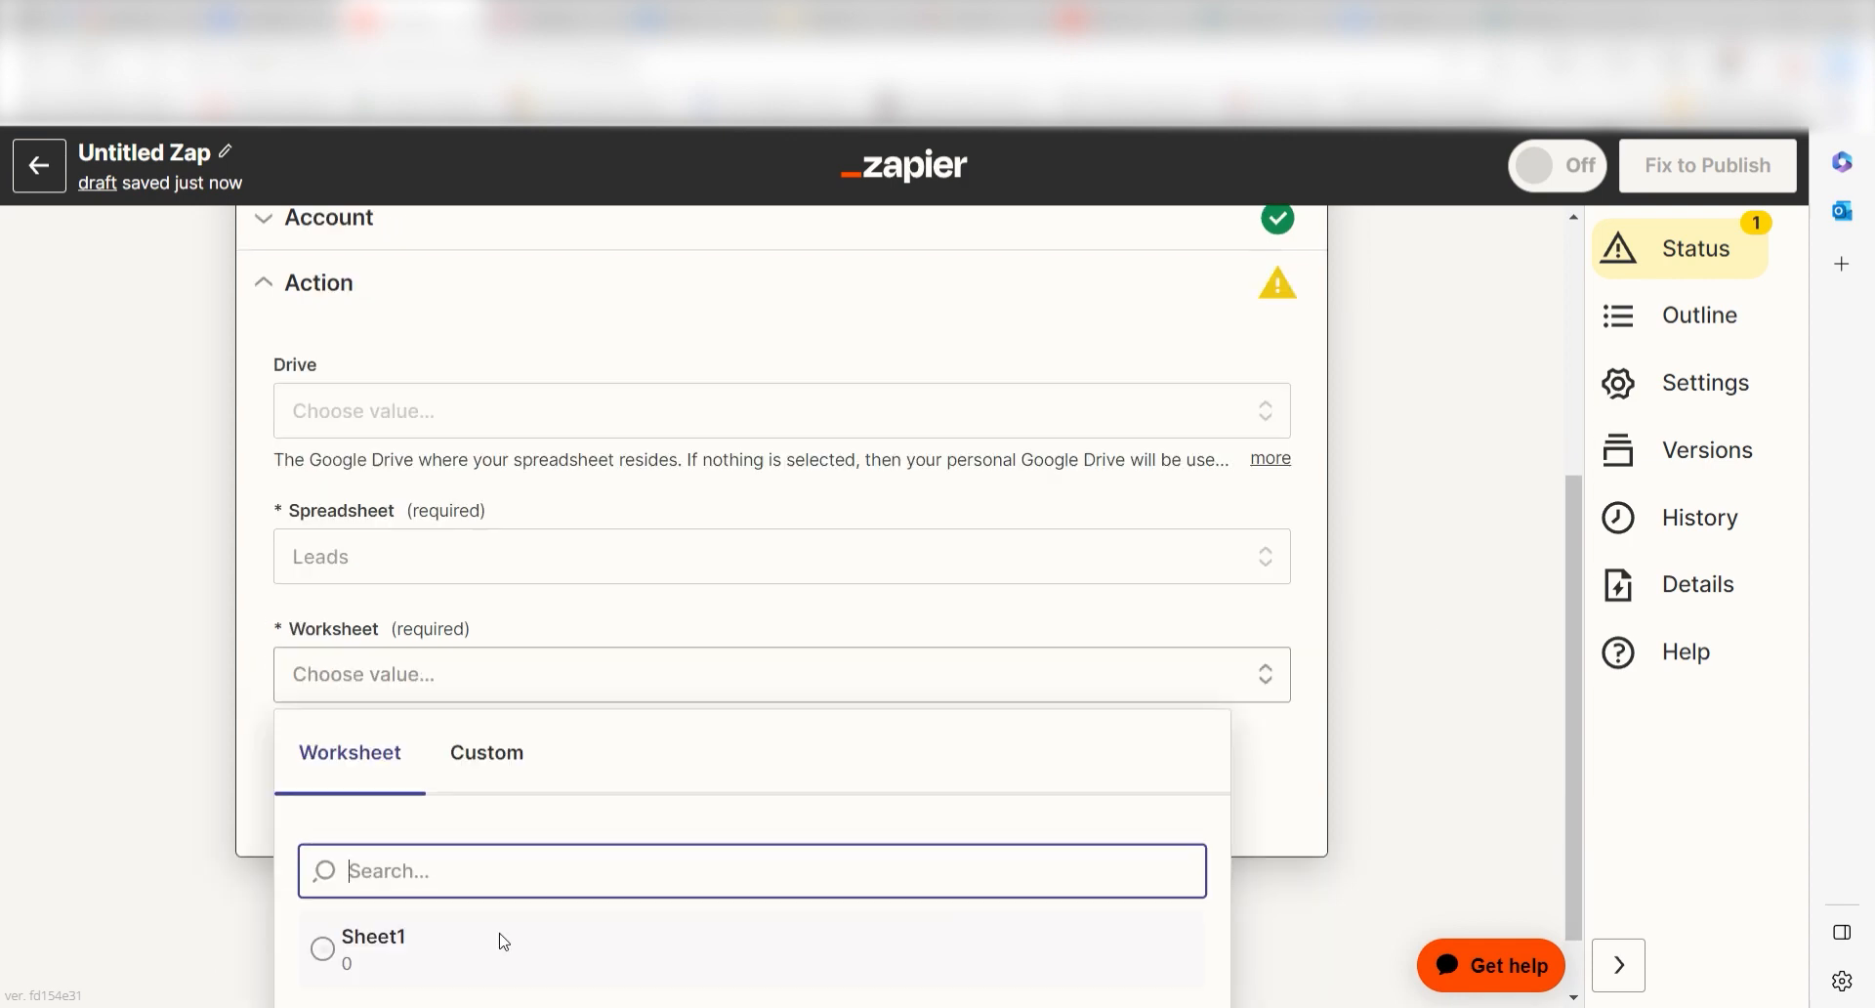
{"action": "left_click", "coordinate": [371, 946]}
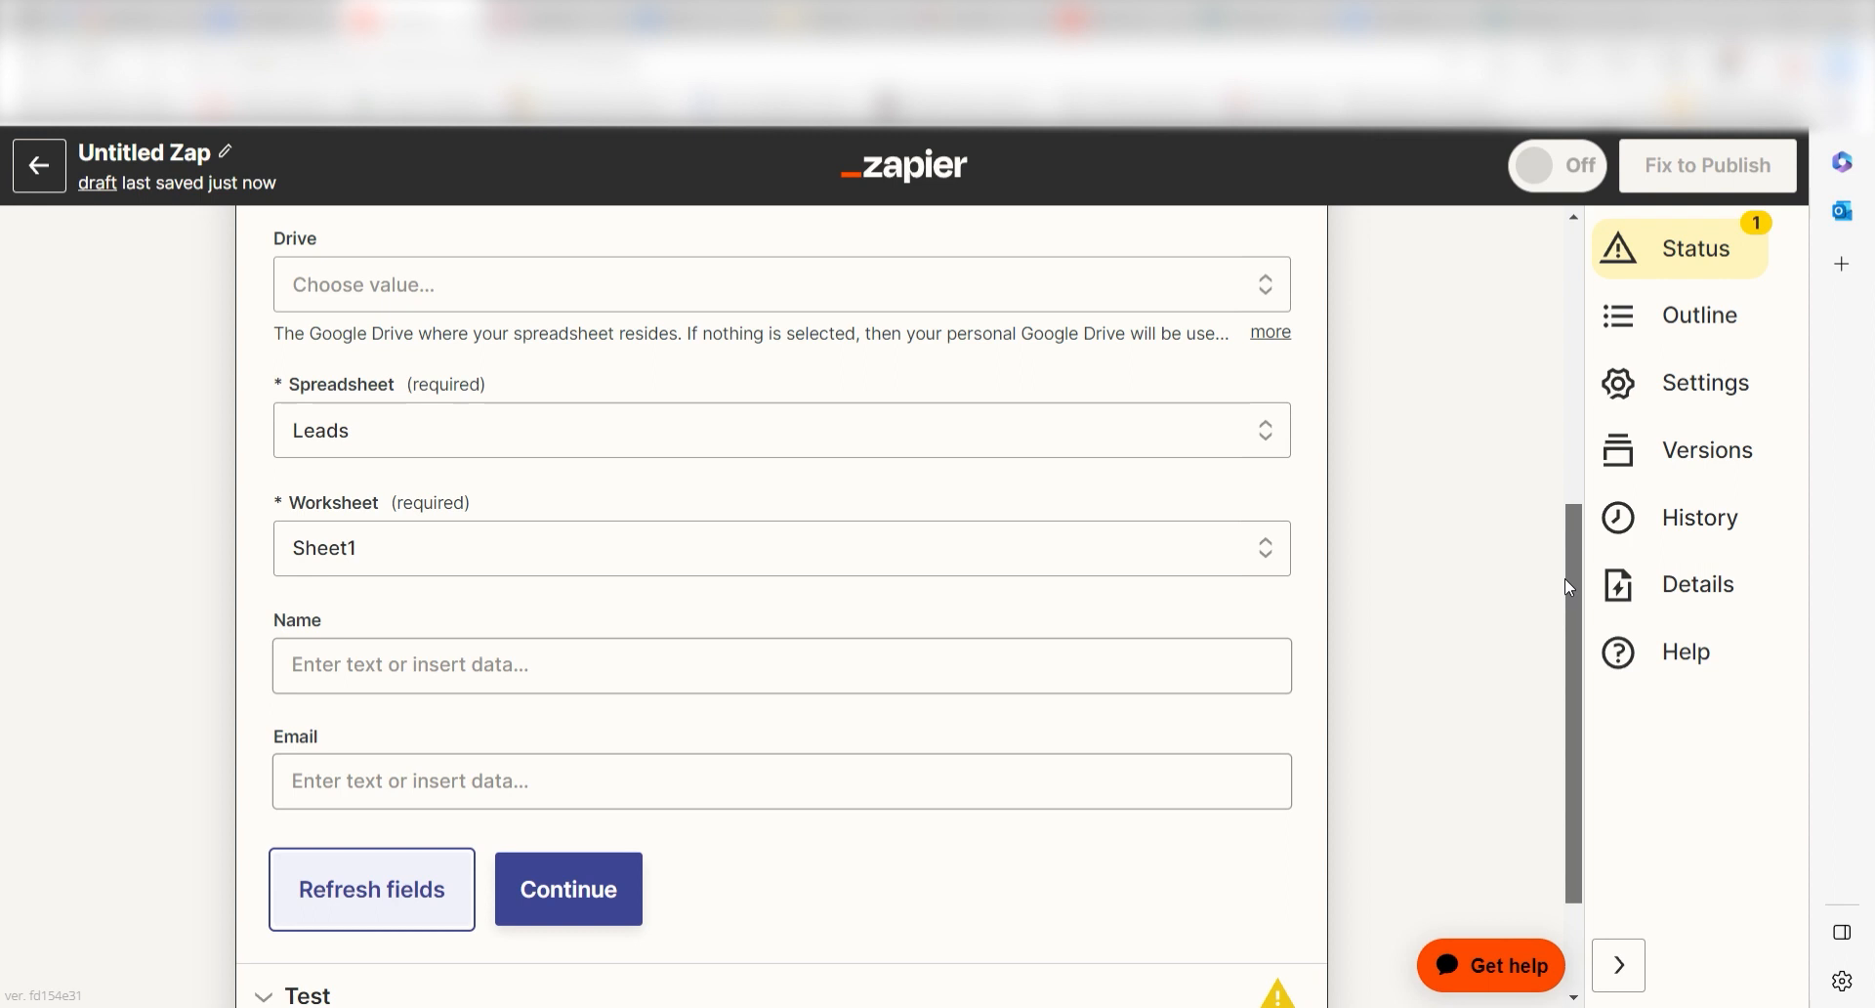
Map Name to the lead's first name and Email to its e-mail, then test the row creation
{"action": "left_click", "coordinate": [781, 664]}
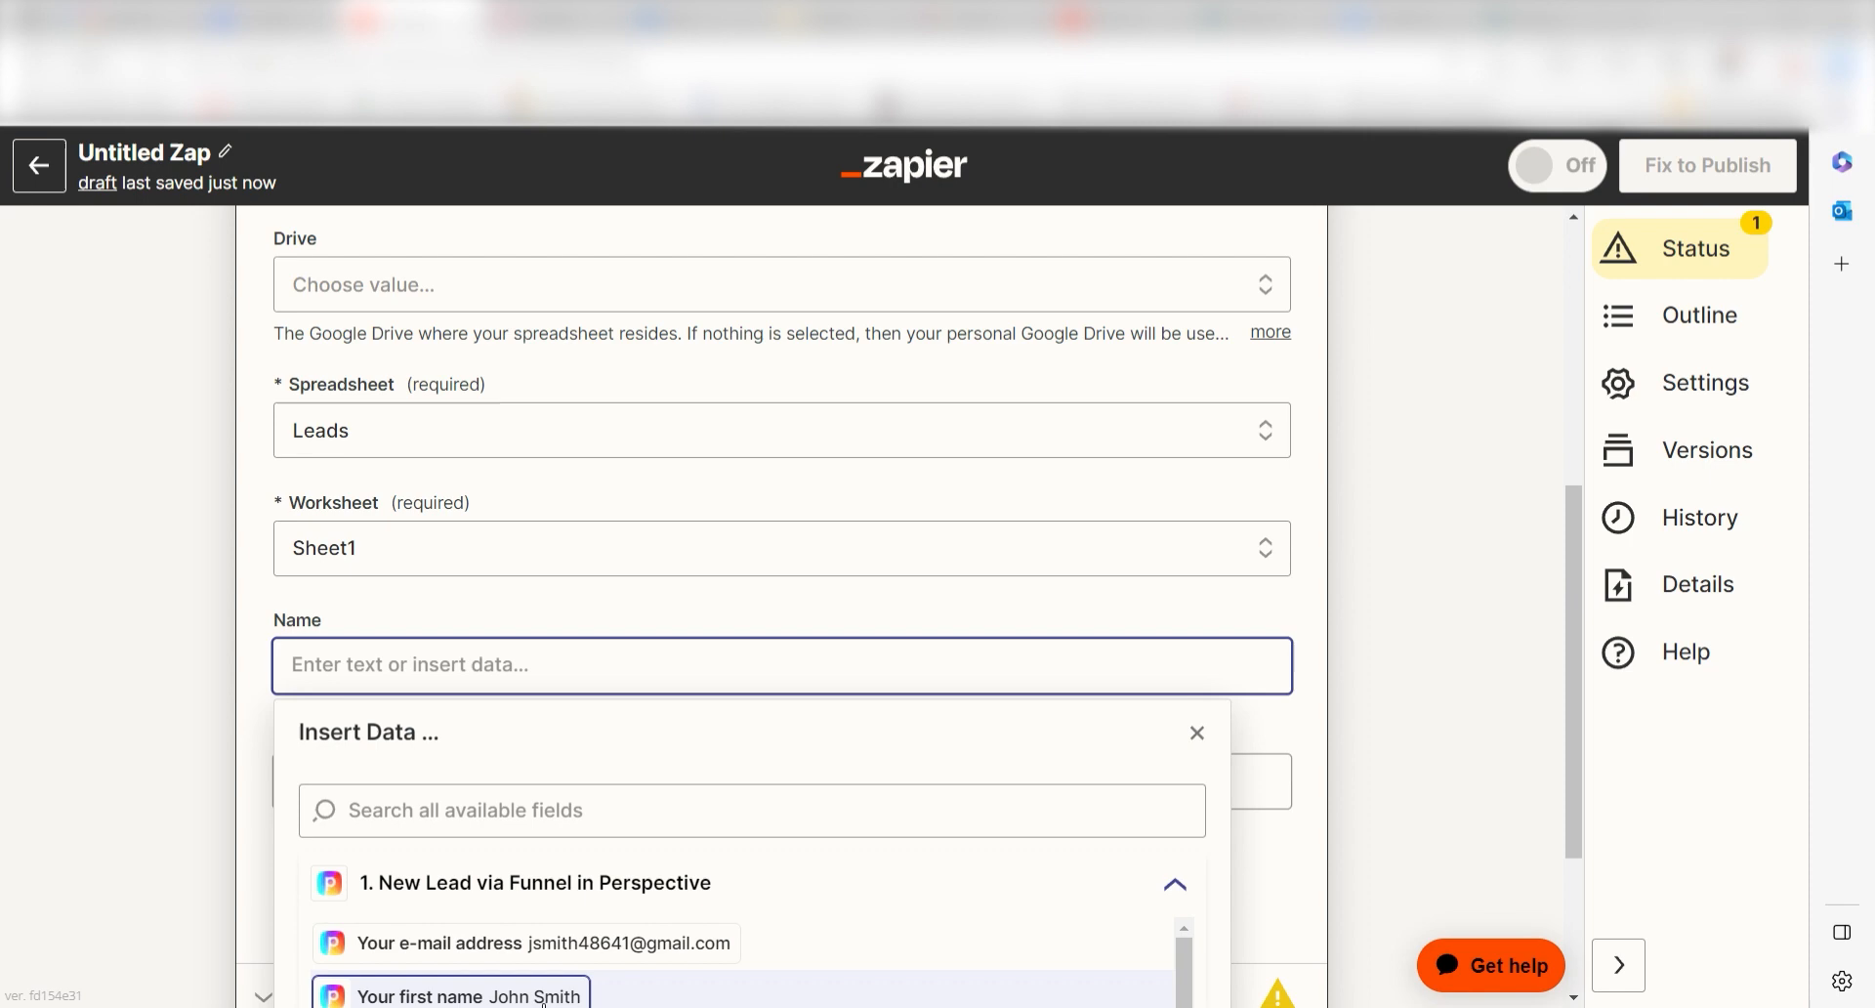
{"action": "left_click", "coordinate": [468, 996]}
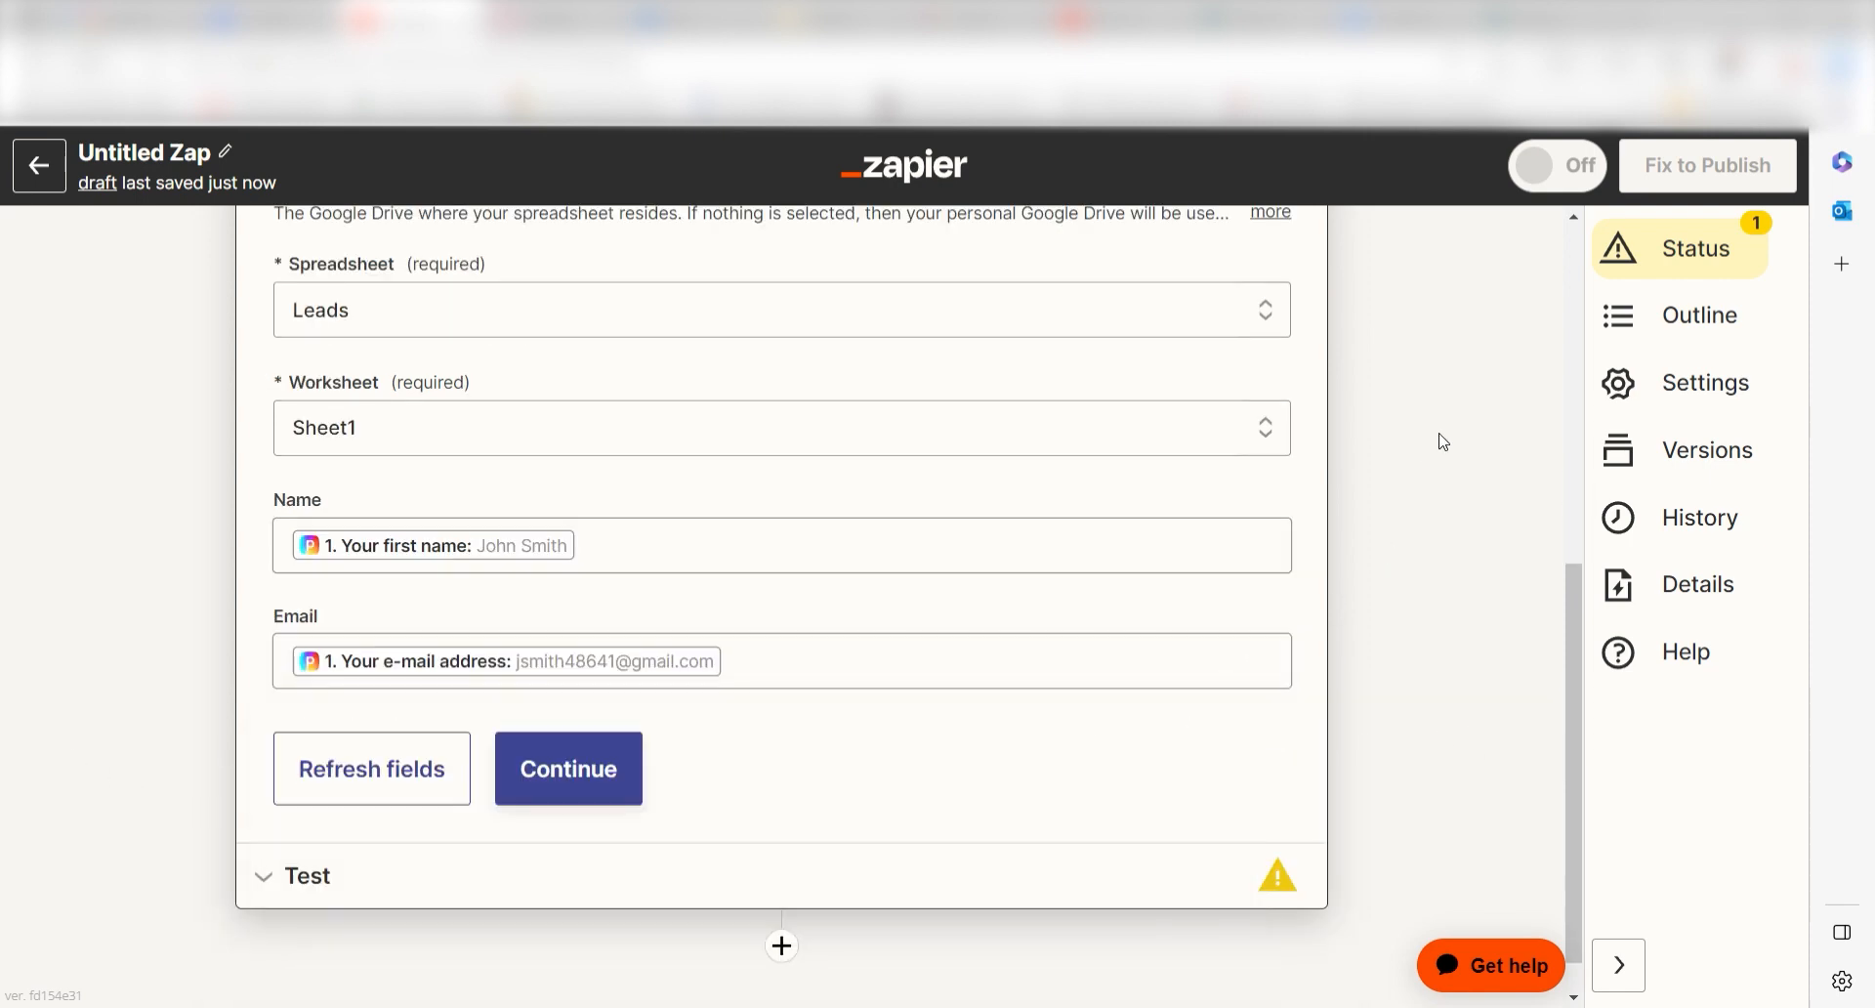
{"action": "left_click", "coordinate": [566, 768]}
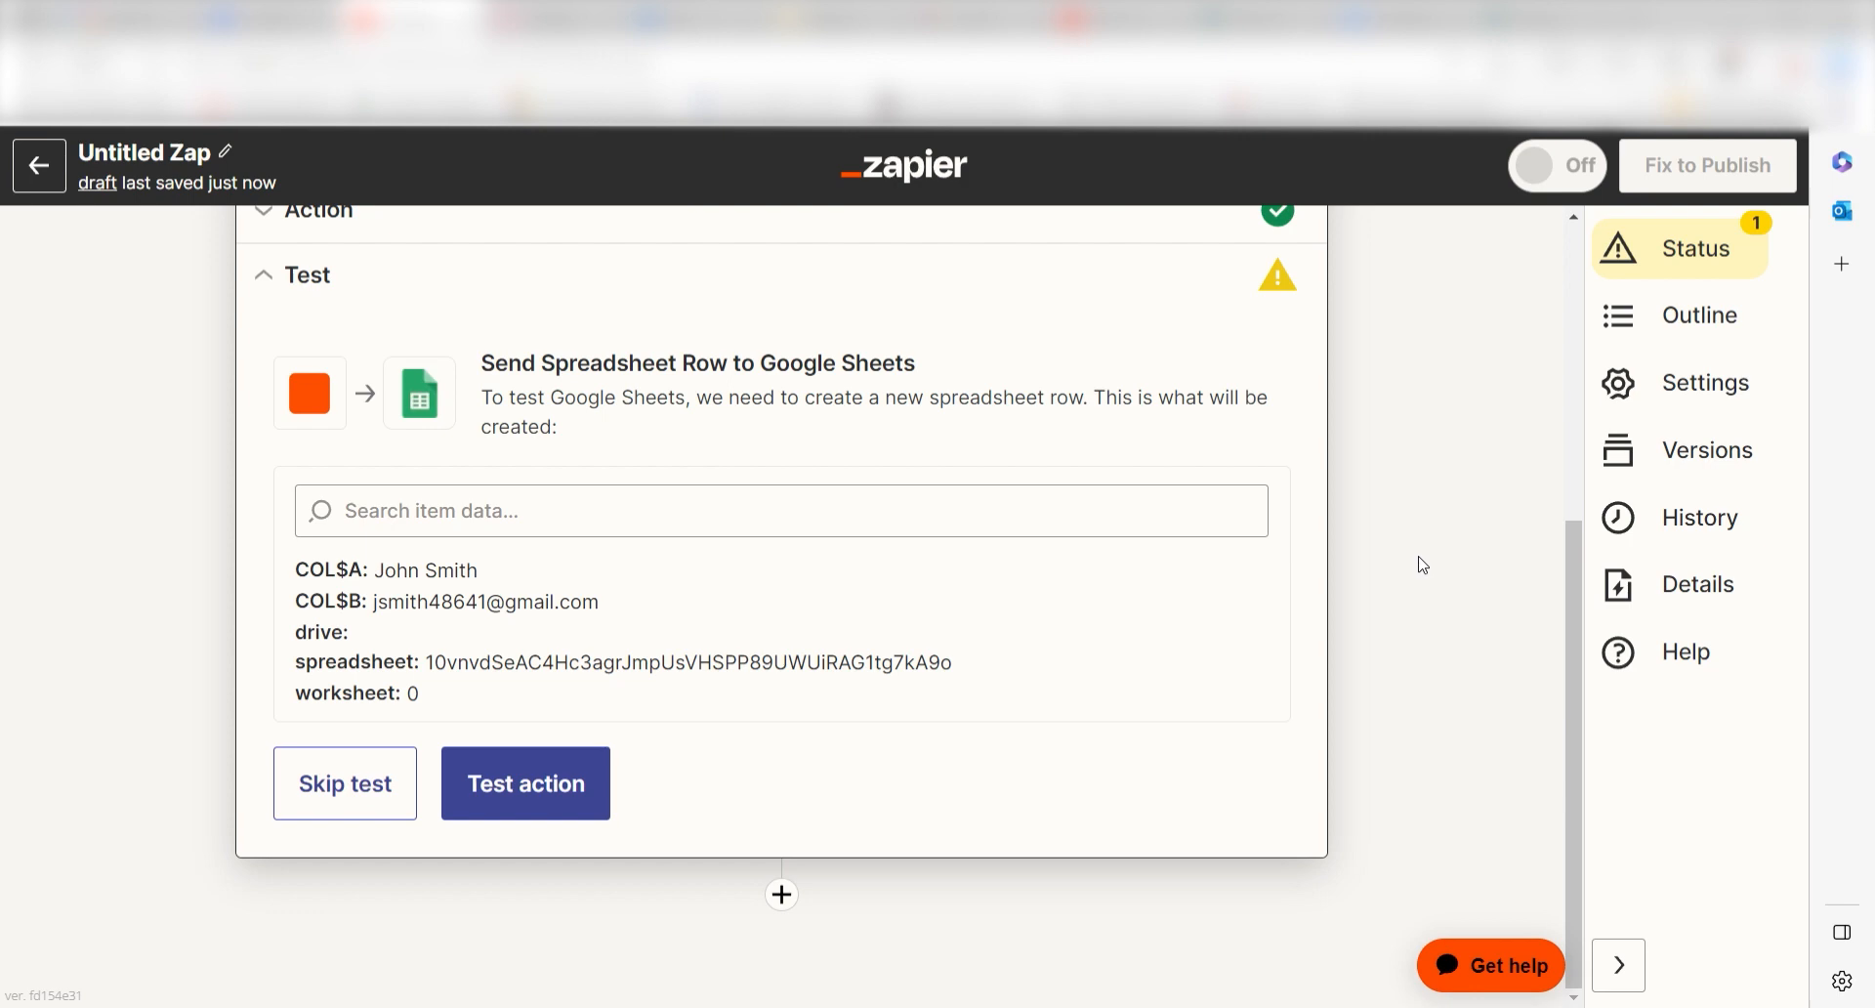
{"action": "left_click", "coordinate": [523, 783]}
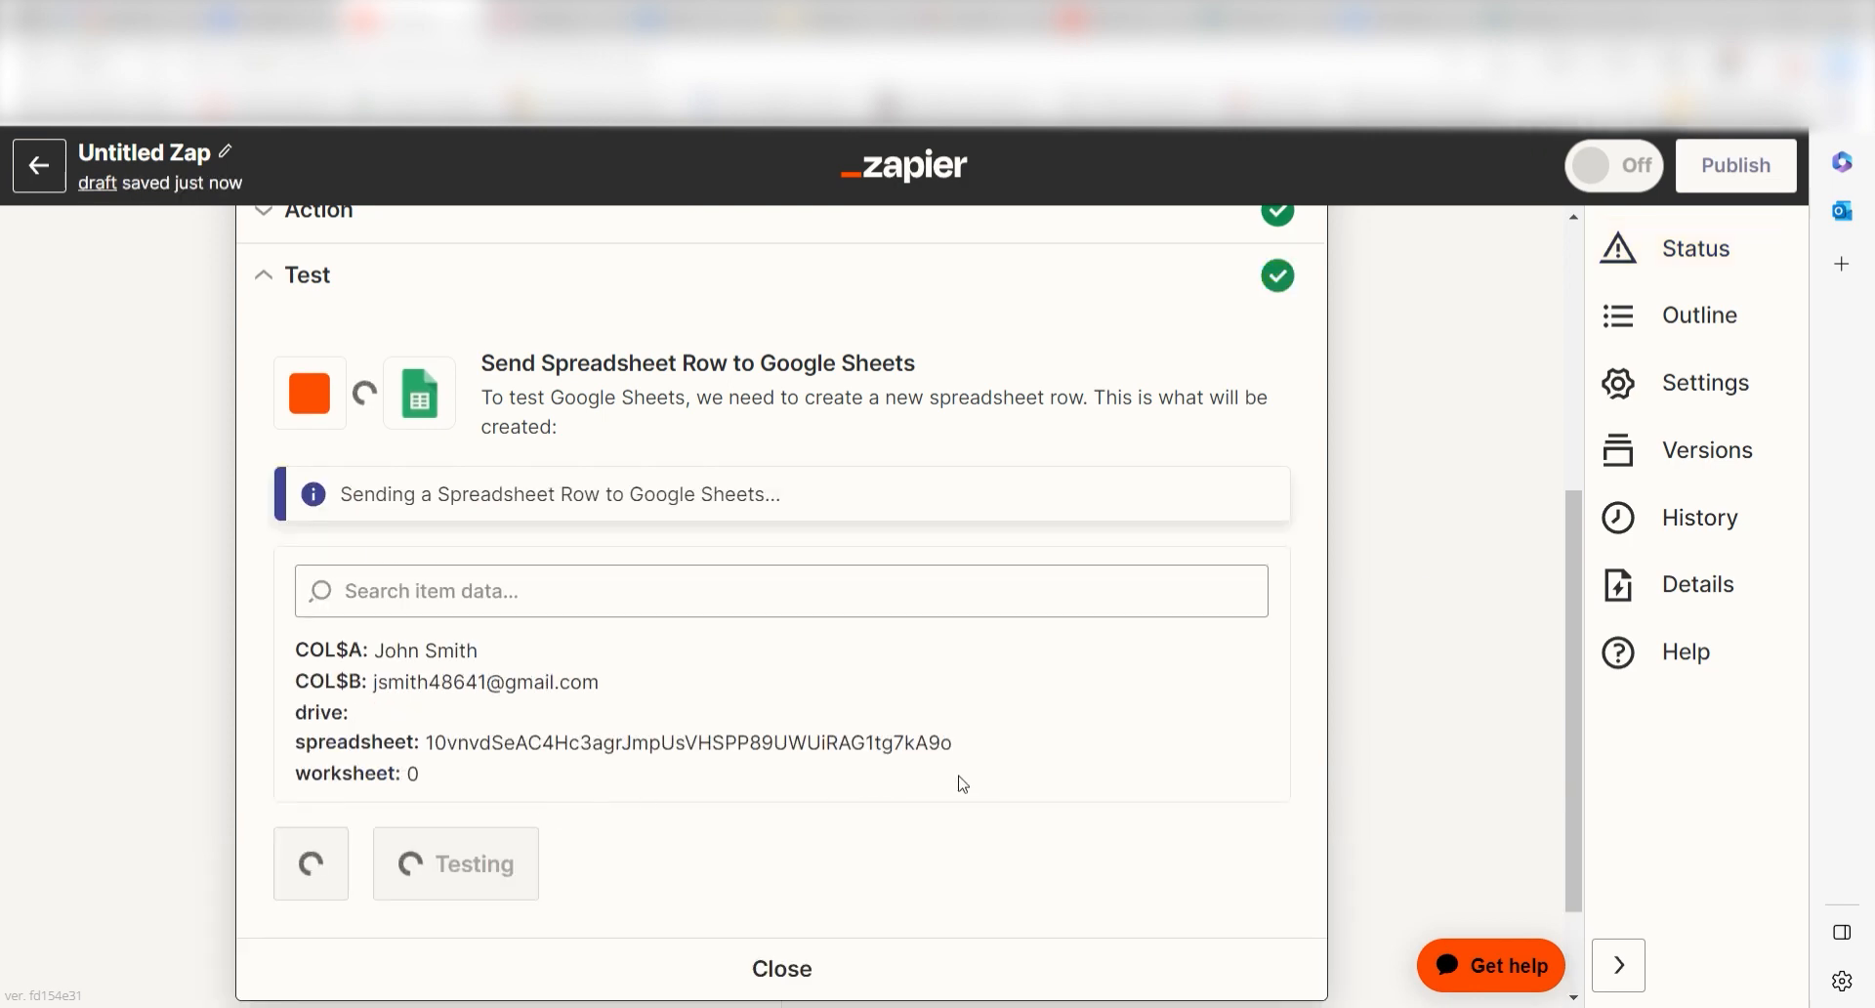